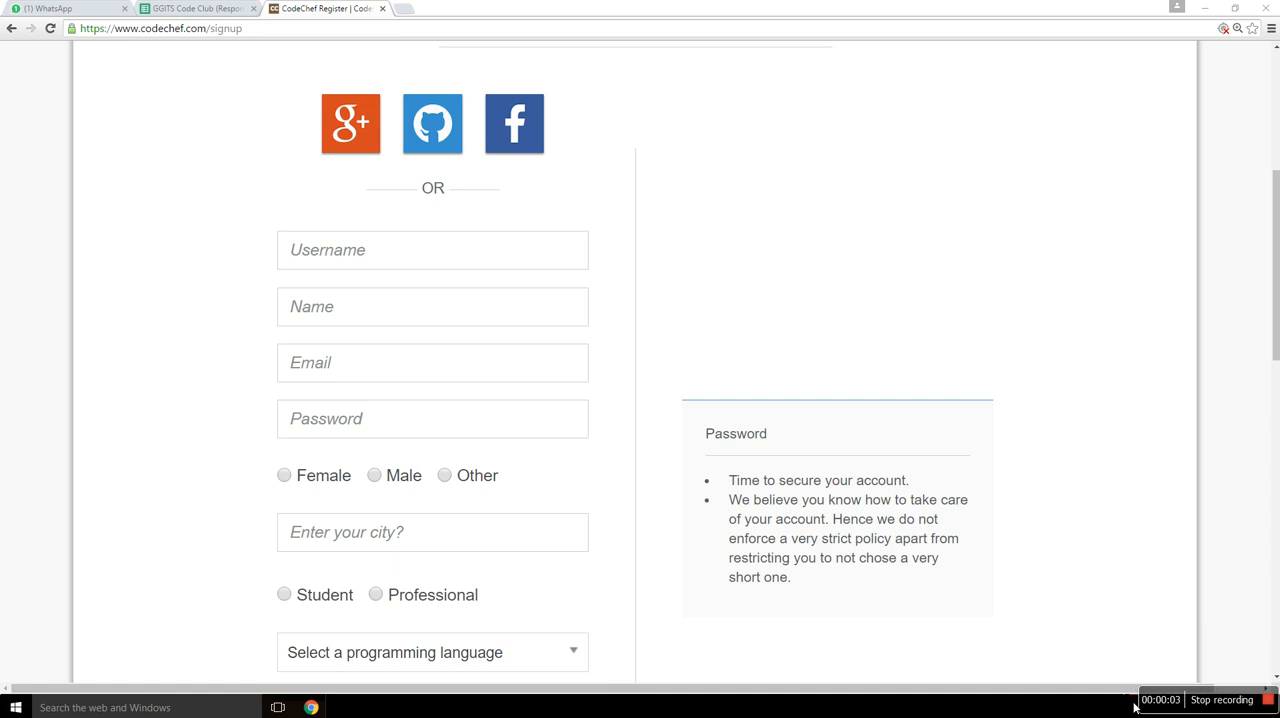
mouse_move(5, 52)
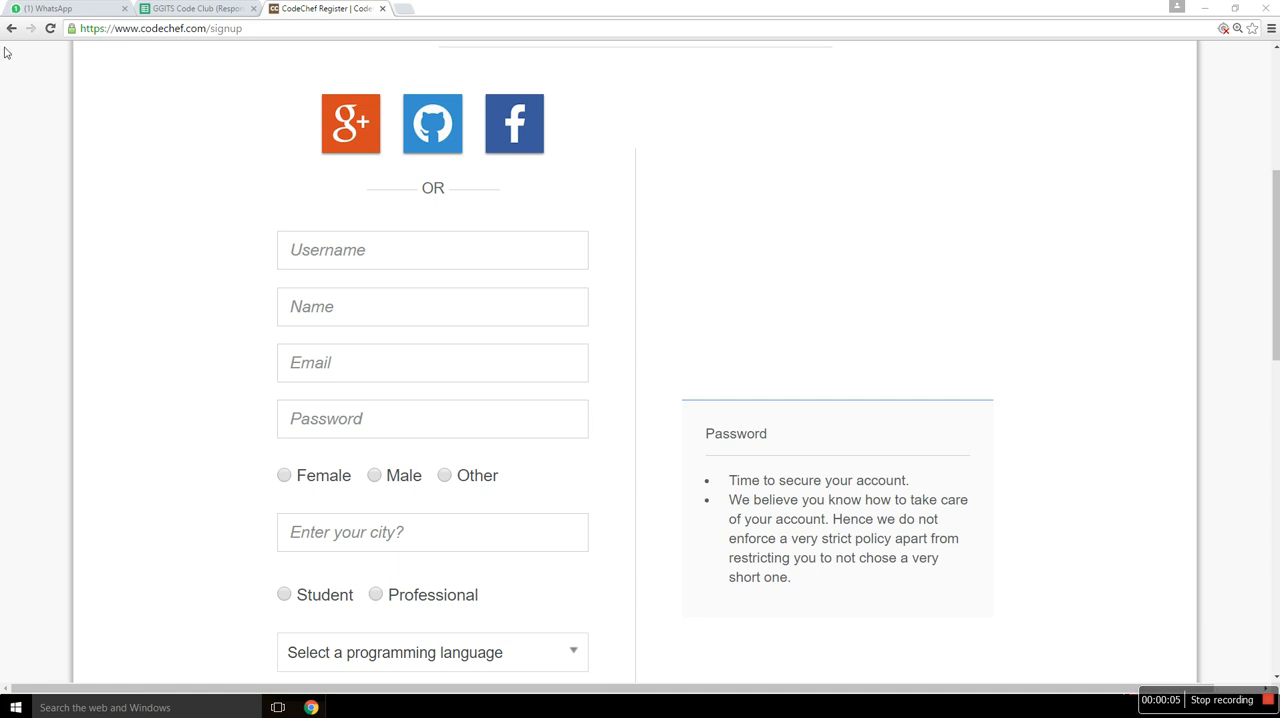
Open the CodeChef home page, browse its contest banners and Recent Questions, then return to the top.
click(11, 28)
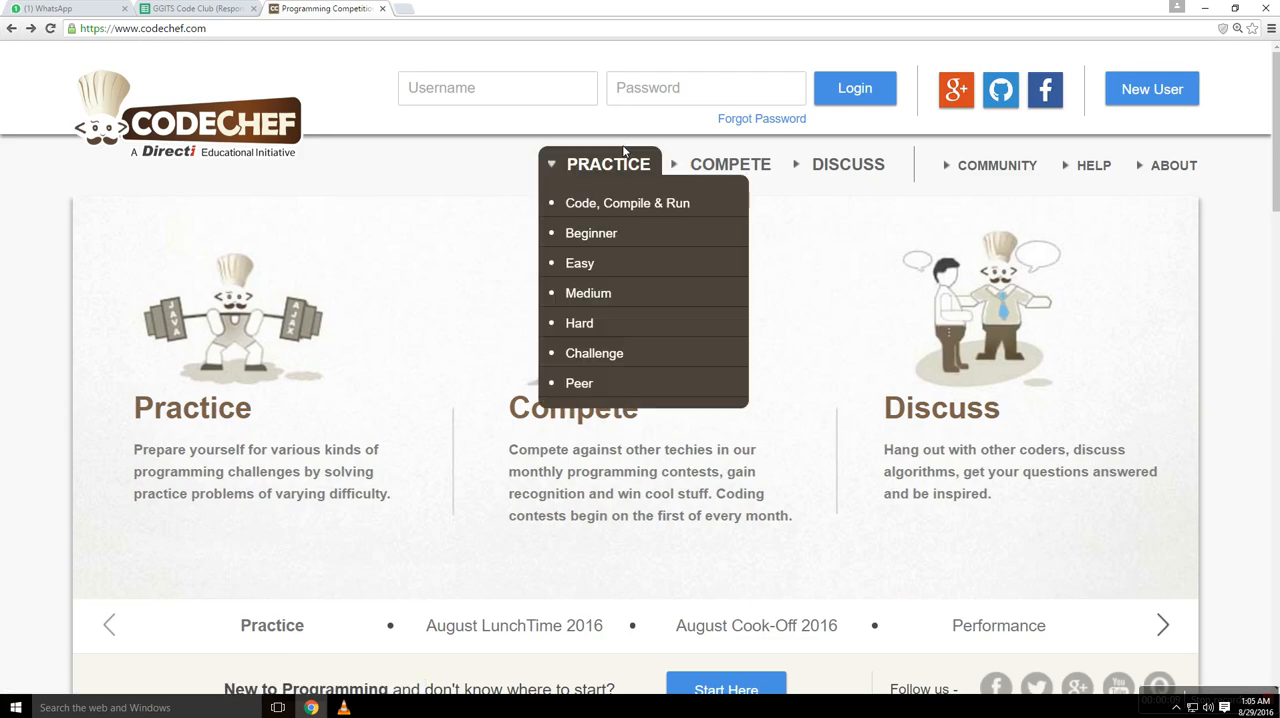
mouse_move(472, 166)
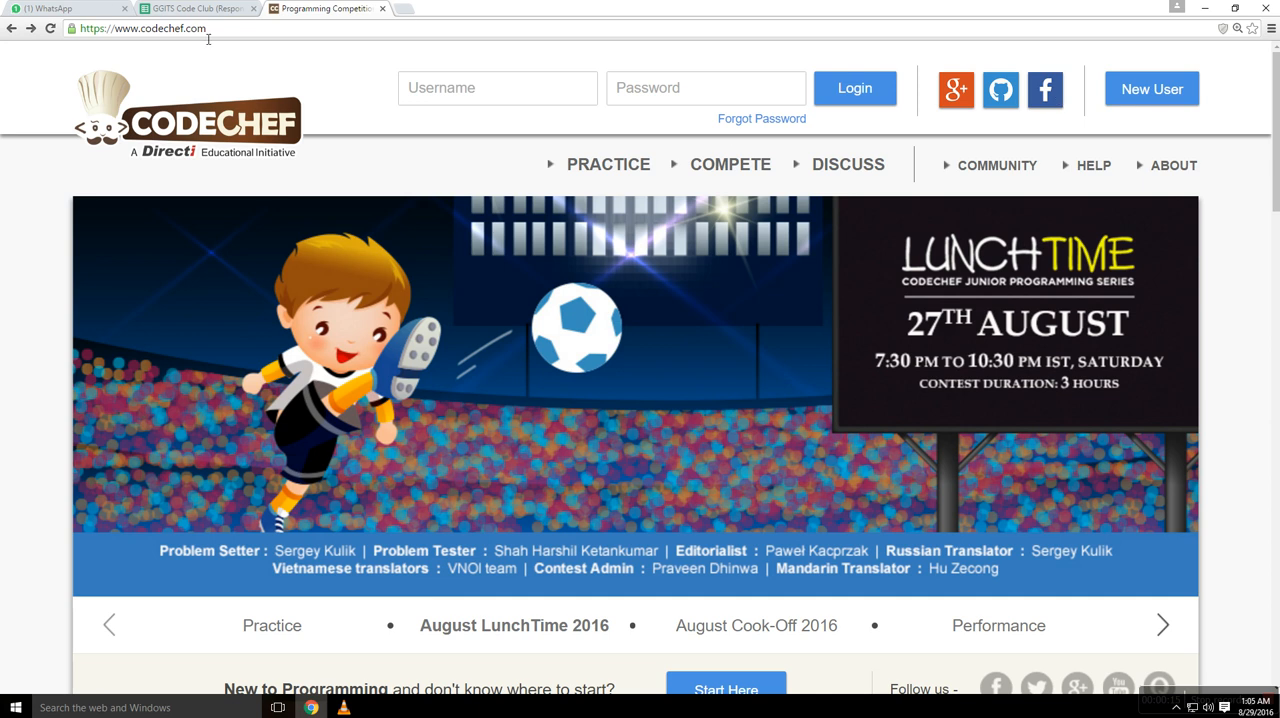
mouse_move(214, 33)
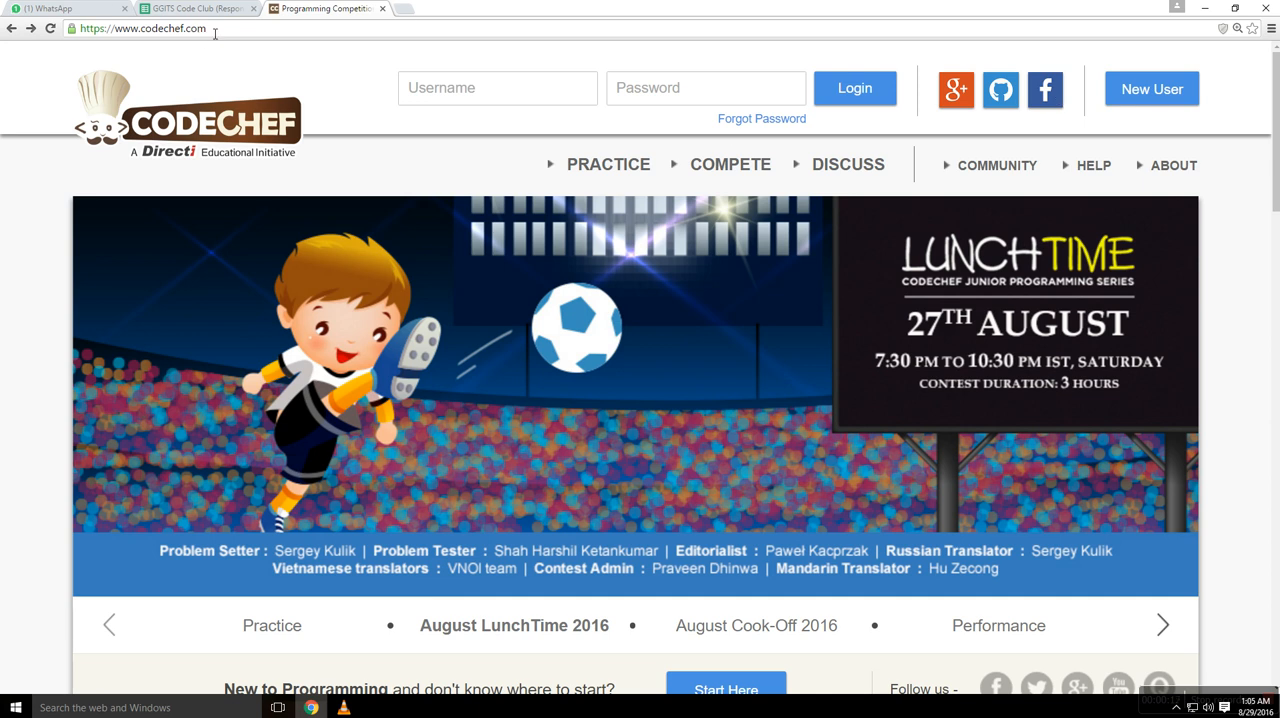
scroll(down, 3)
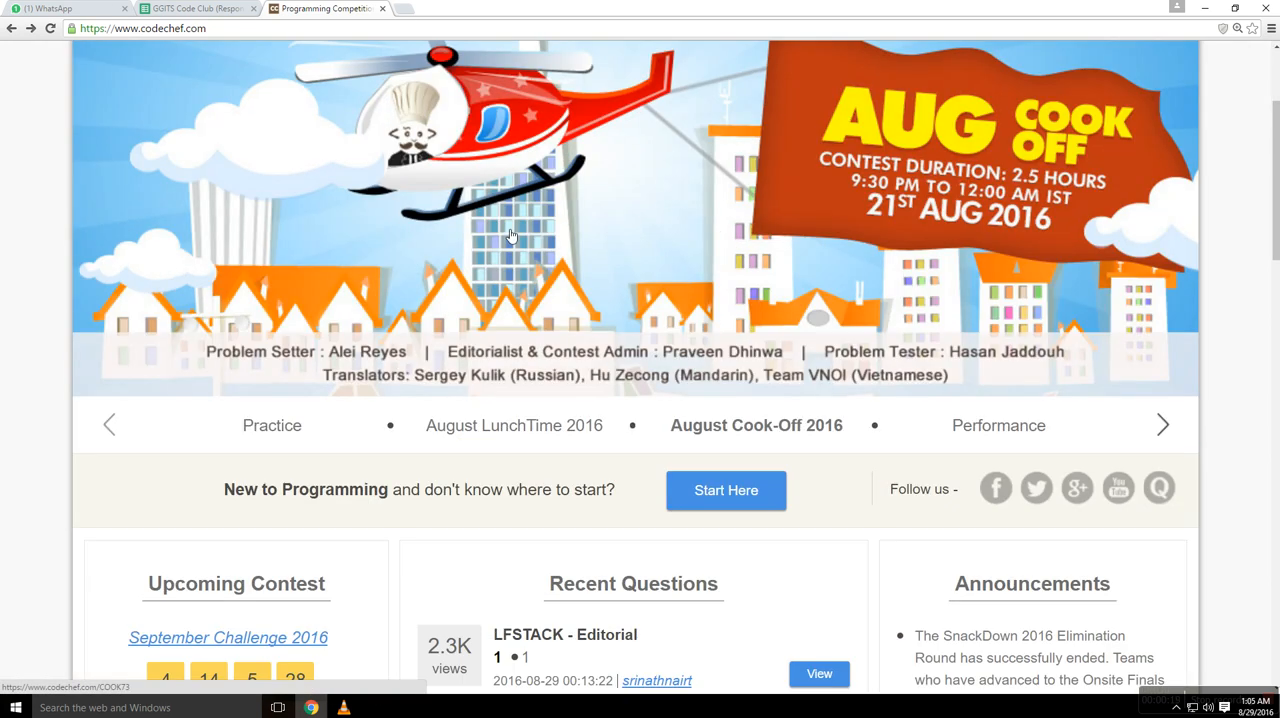
scroll(down, 3)
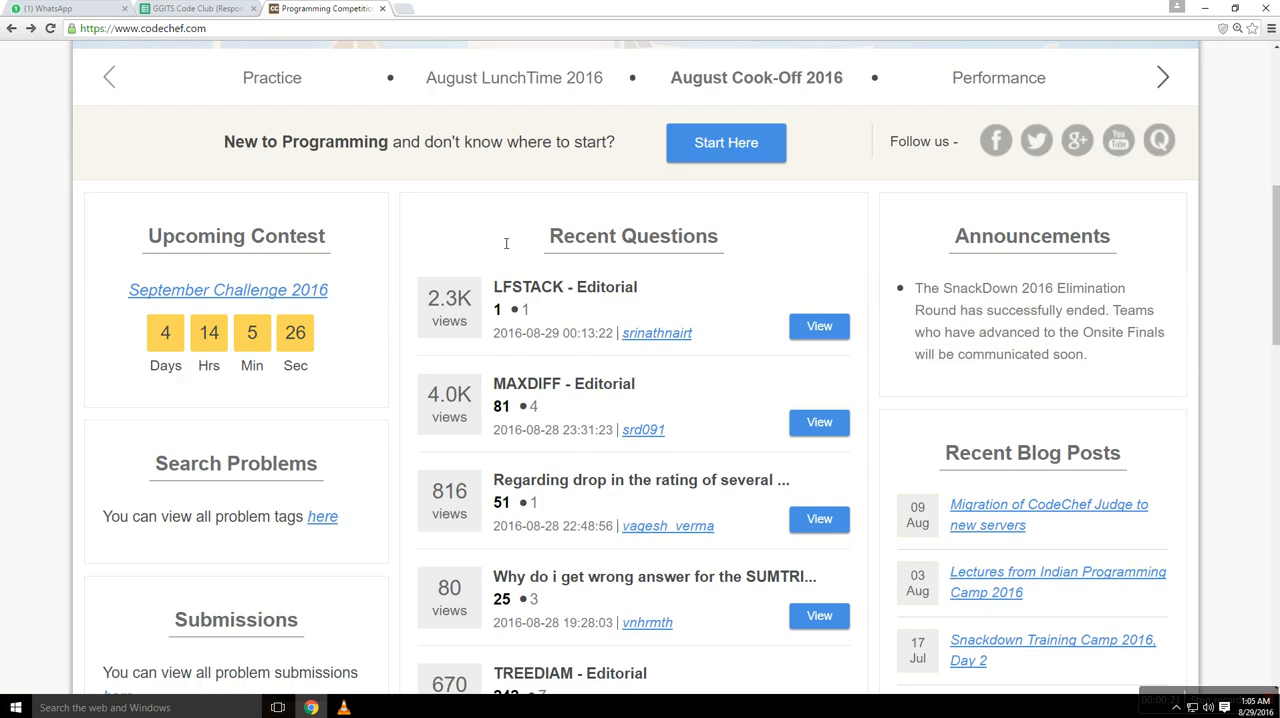
scroll(up, 3)
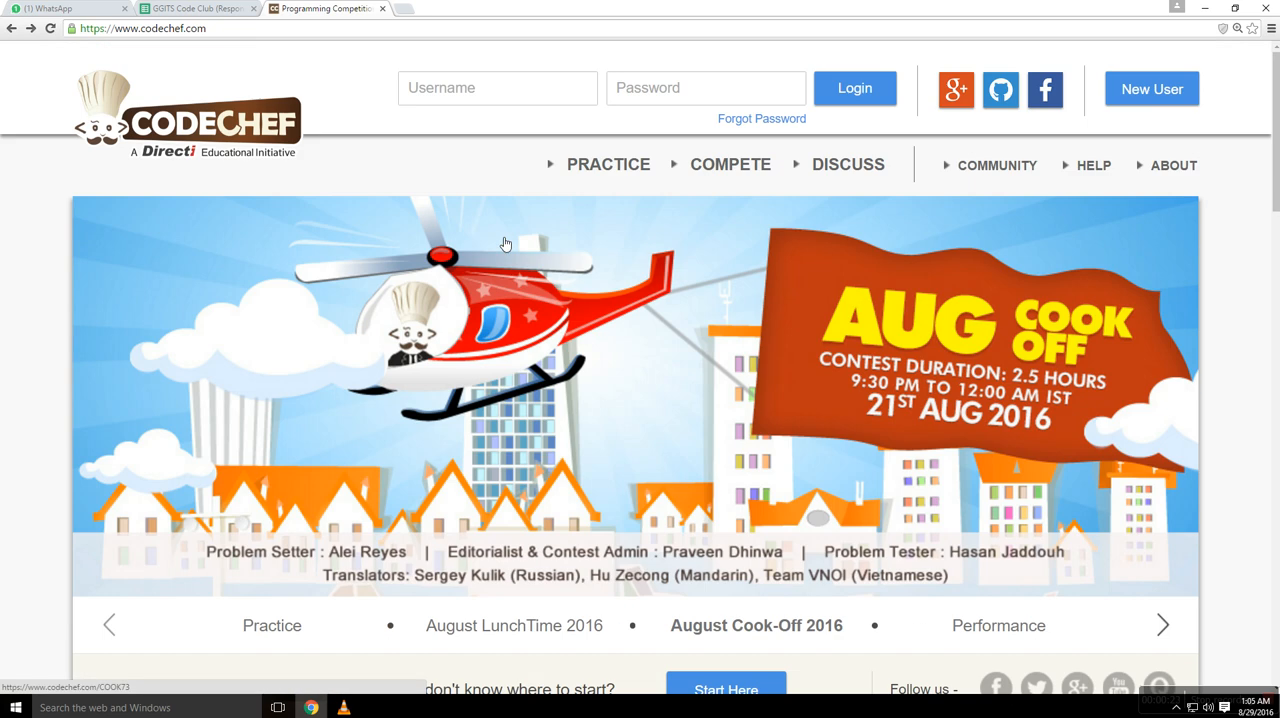
scroll(down, 3)
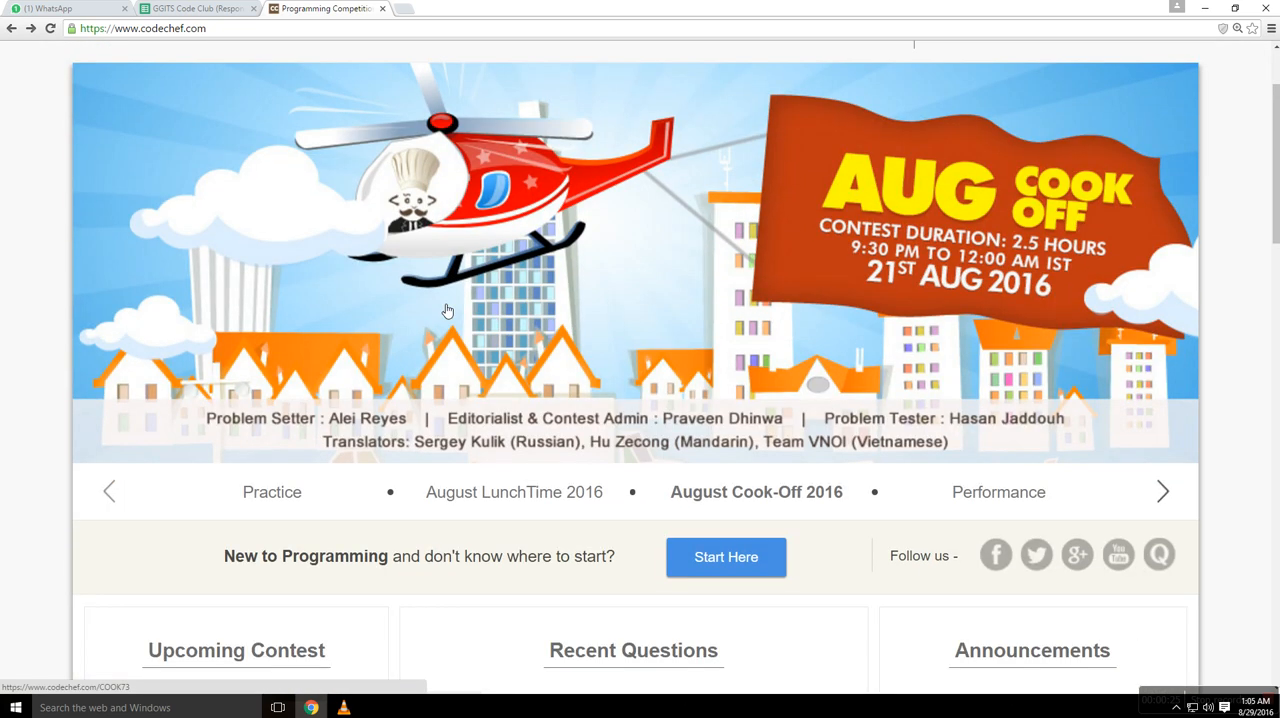
scroll(down, 3)
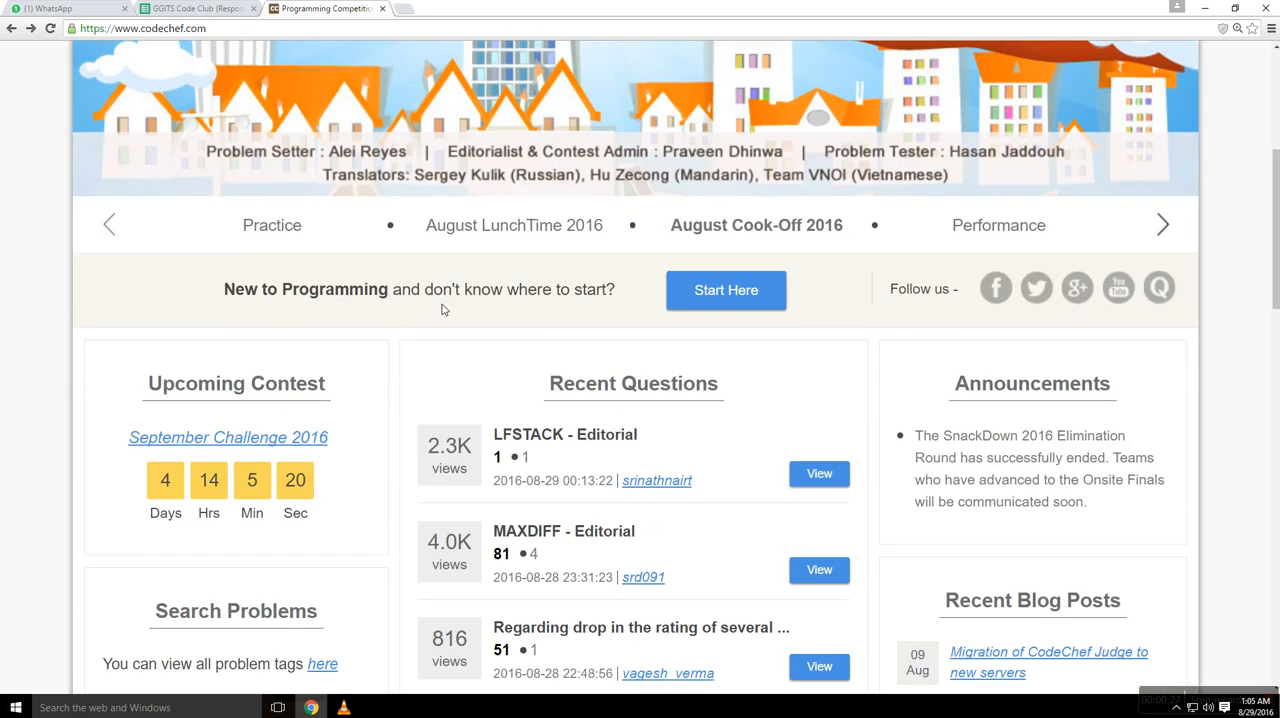
scroll(down, 3)
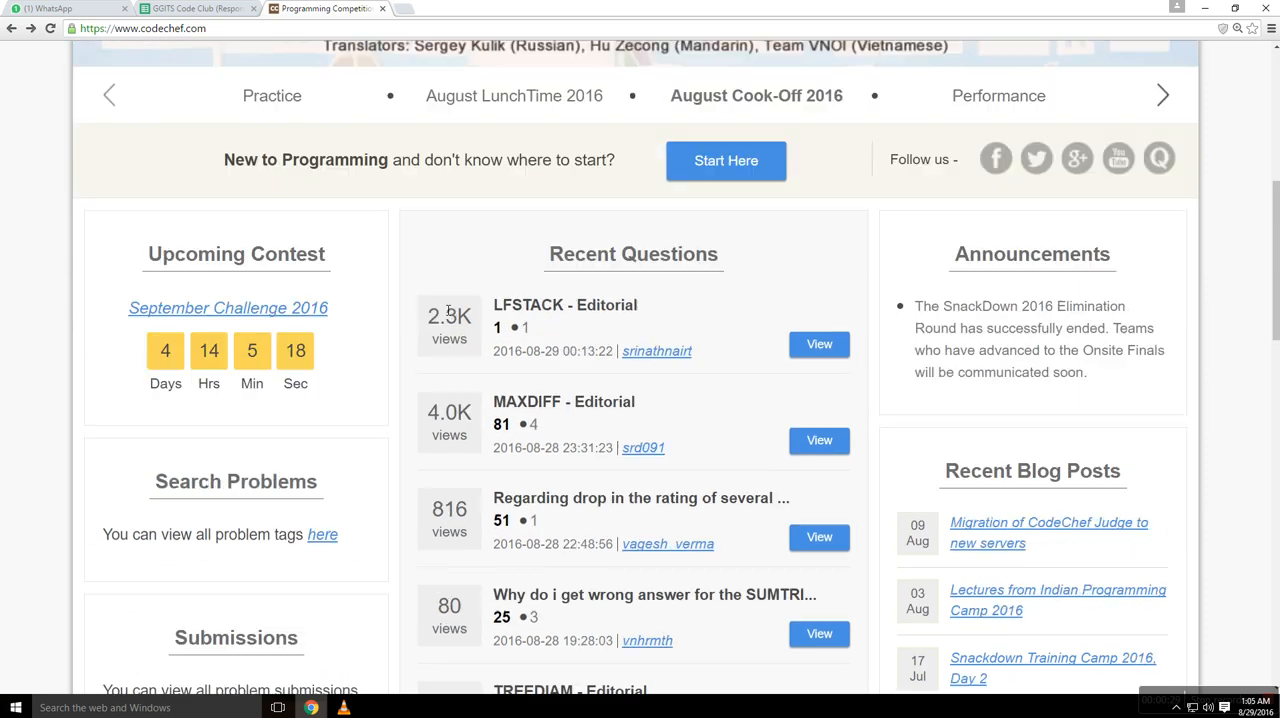
scroll(up, 3)
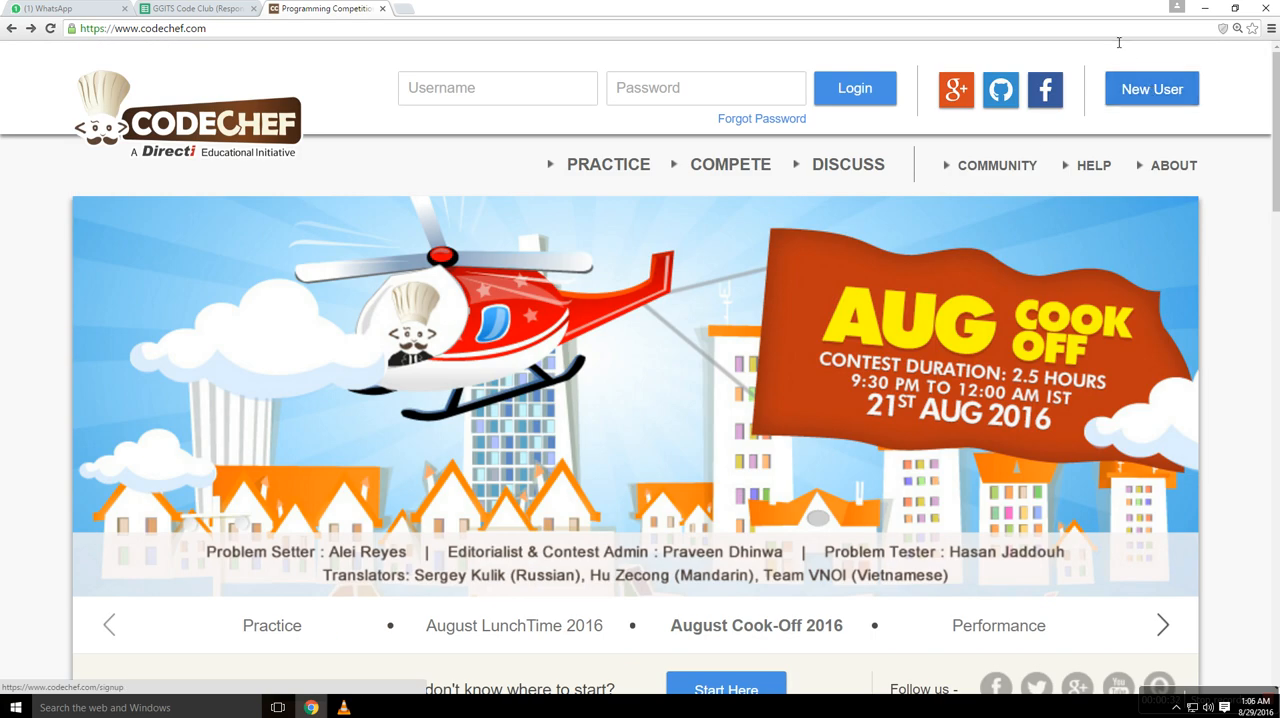
mouse_move(1152, 89)
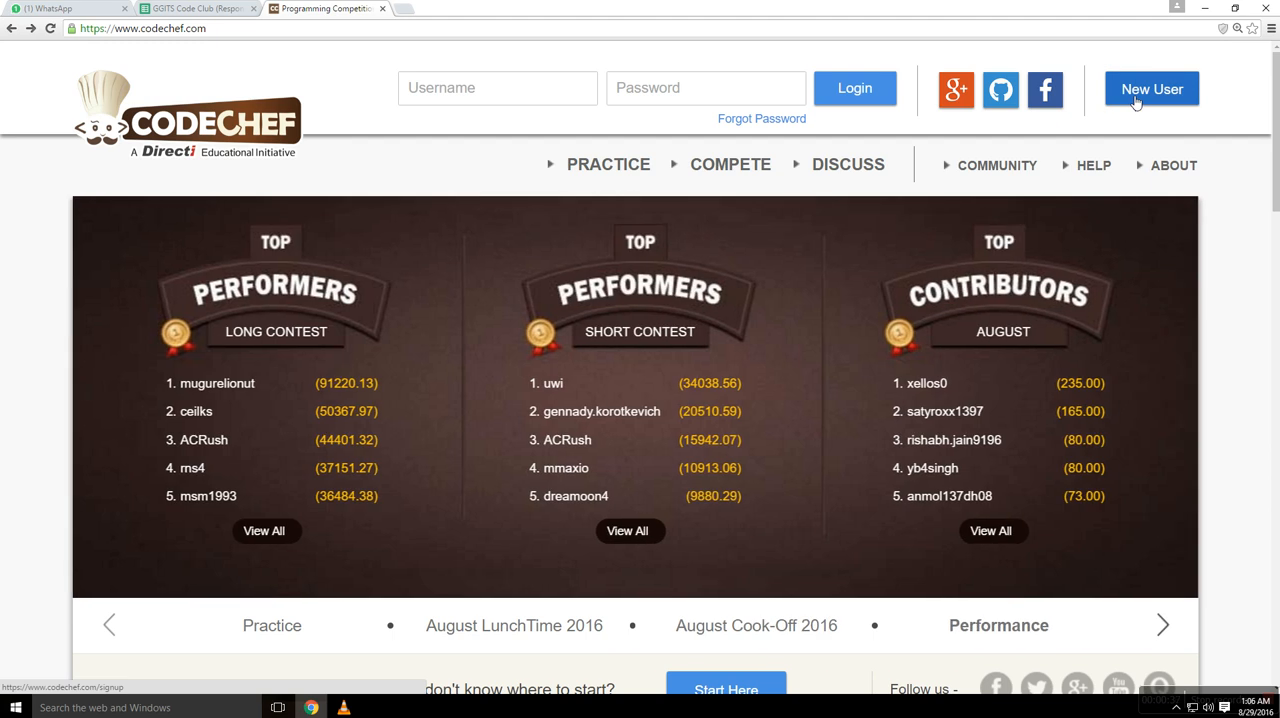
Open the New User signup page and put the cursor in the empty Username field.
click(1151, 89)
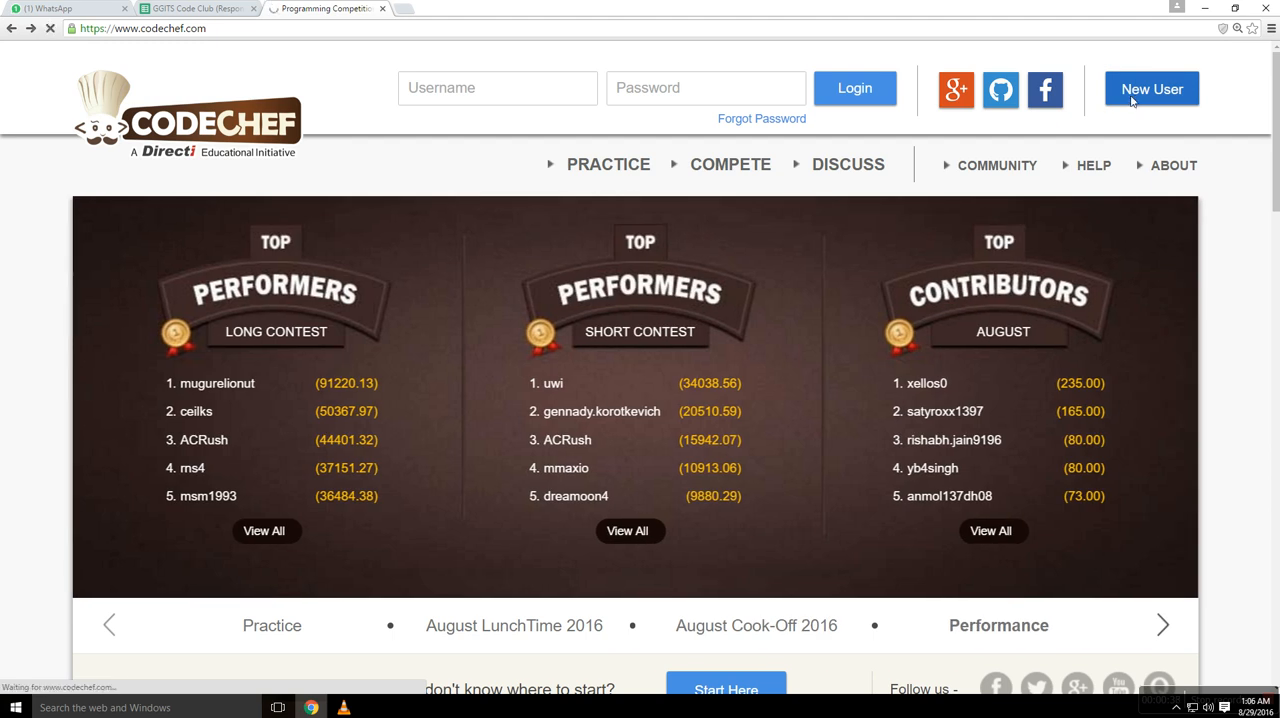
click(1152, 89)
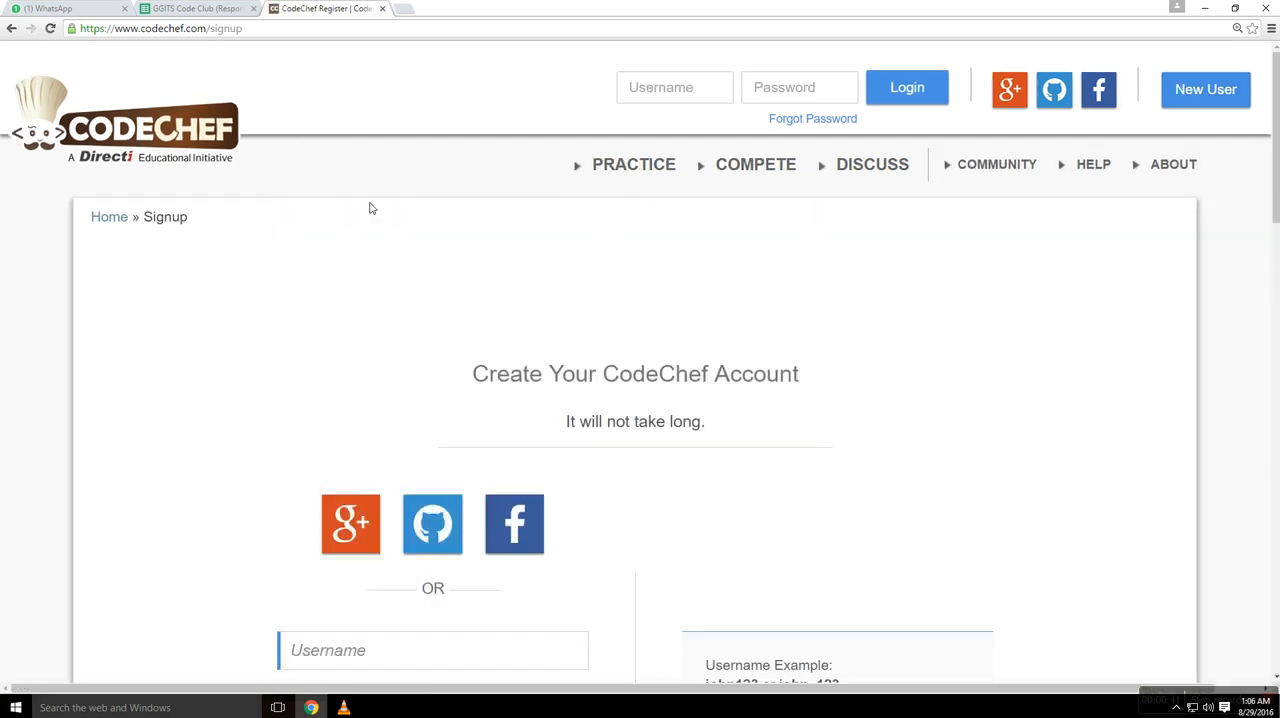
scroll(down, 3)
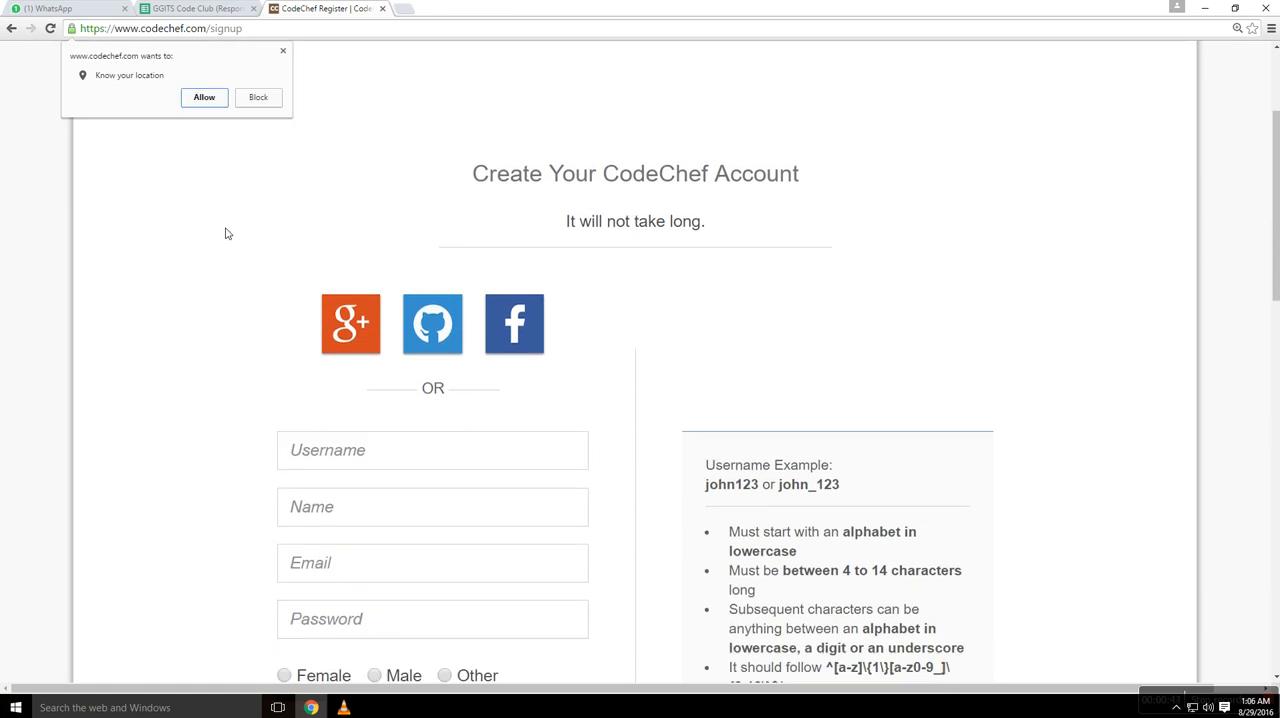
scroll(down, 3)
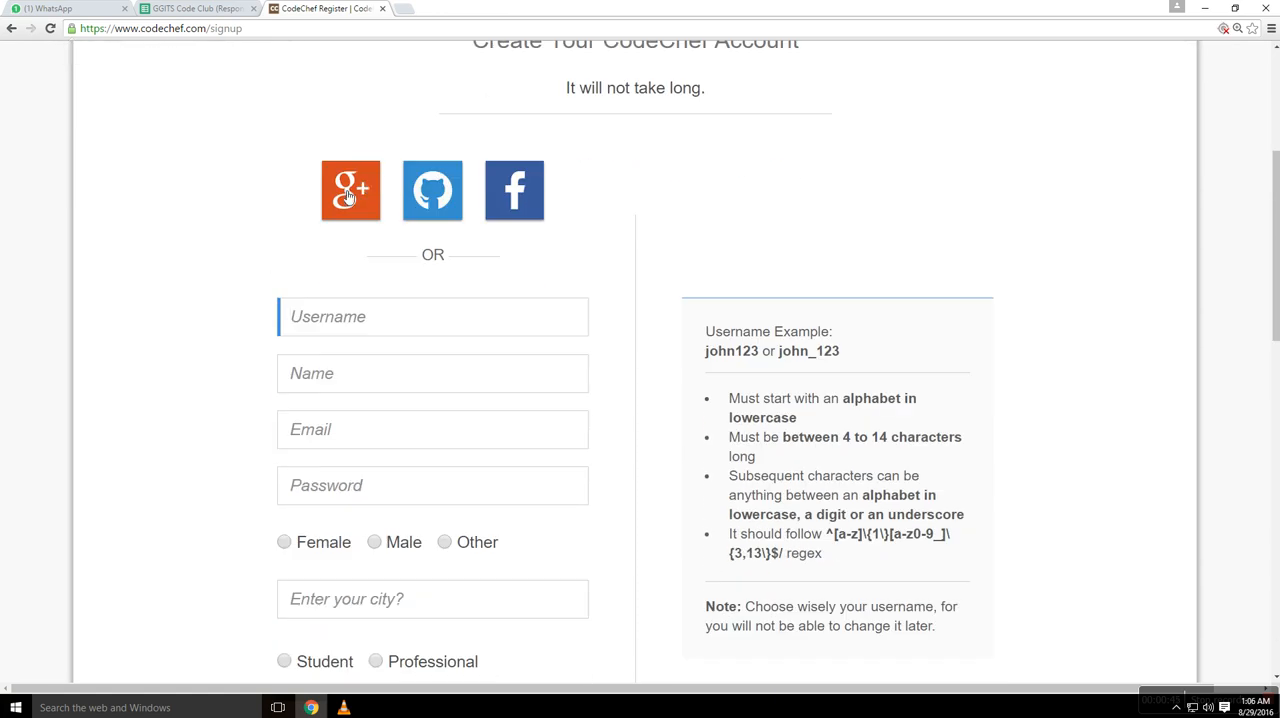
mouse_move(527, 203)
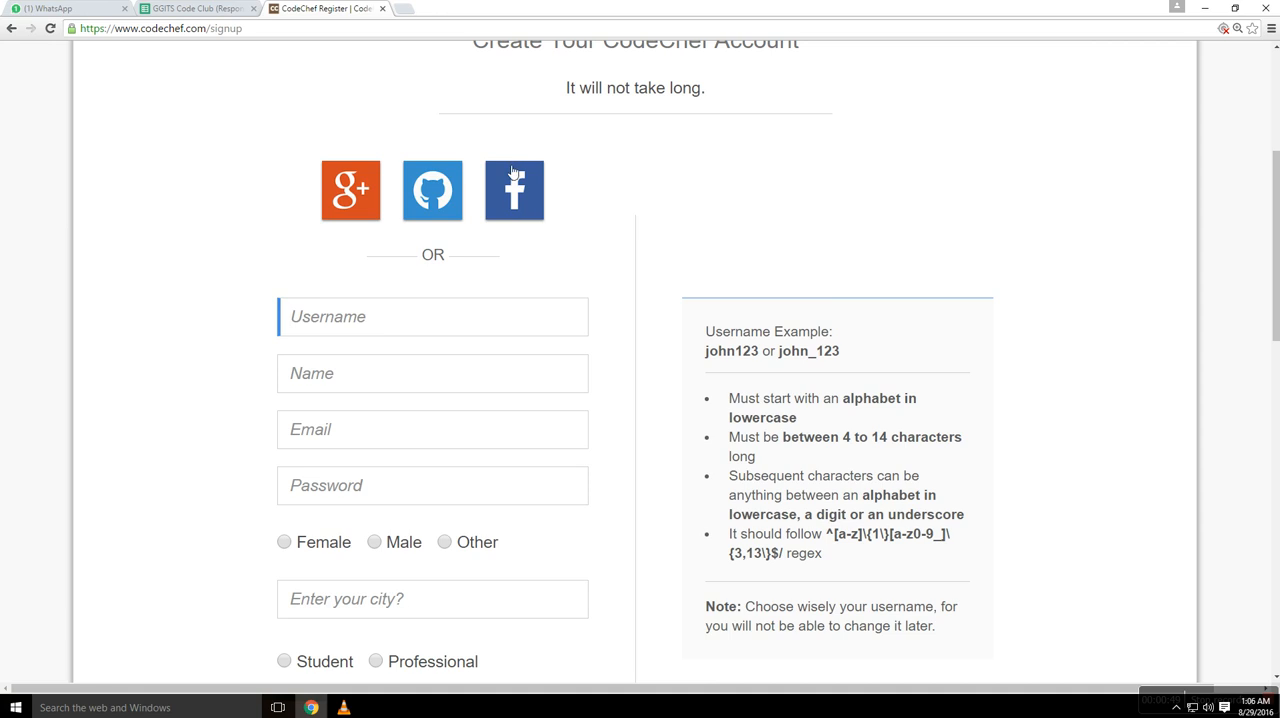
click(432, 316)
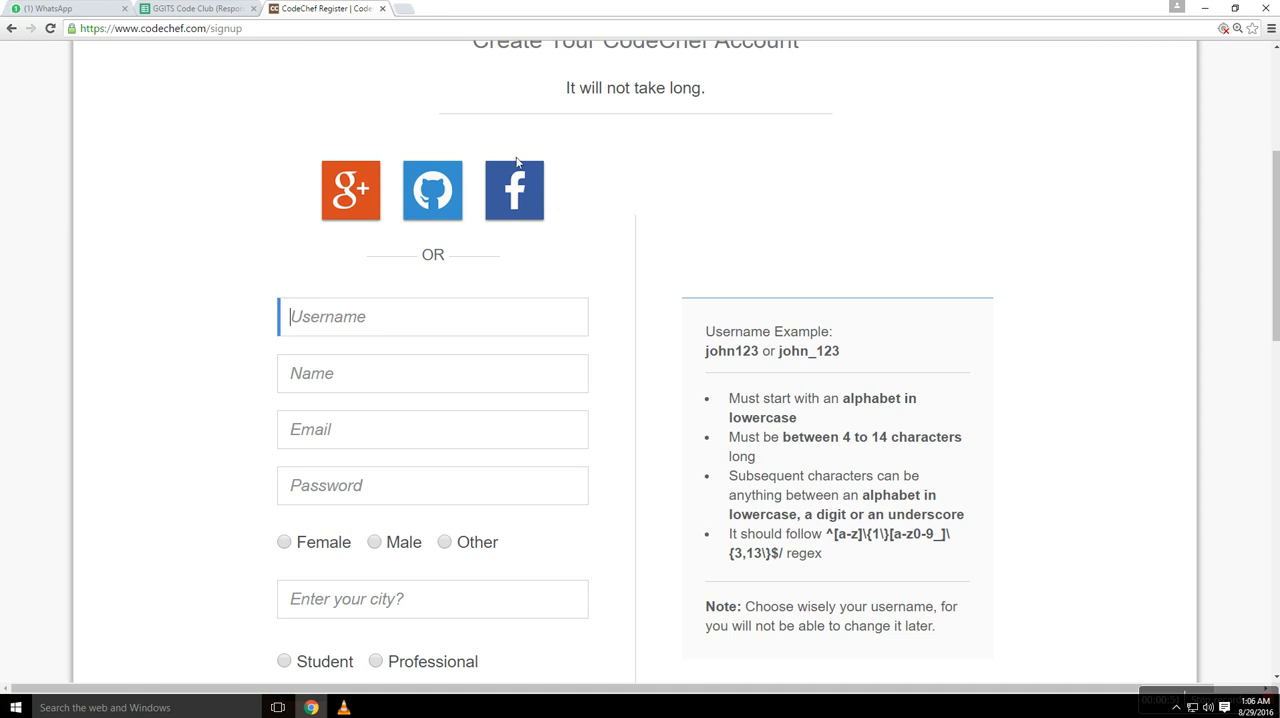
mouse_move(351, 190)
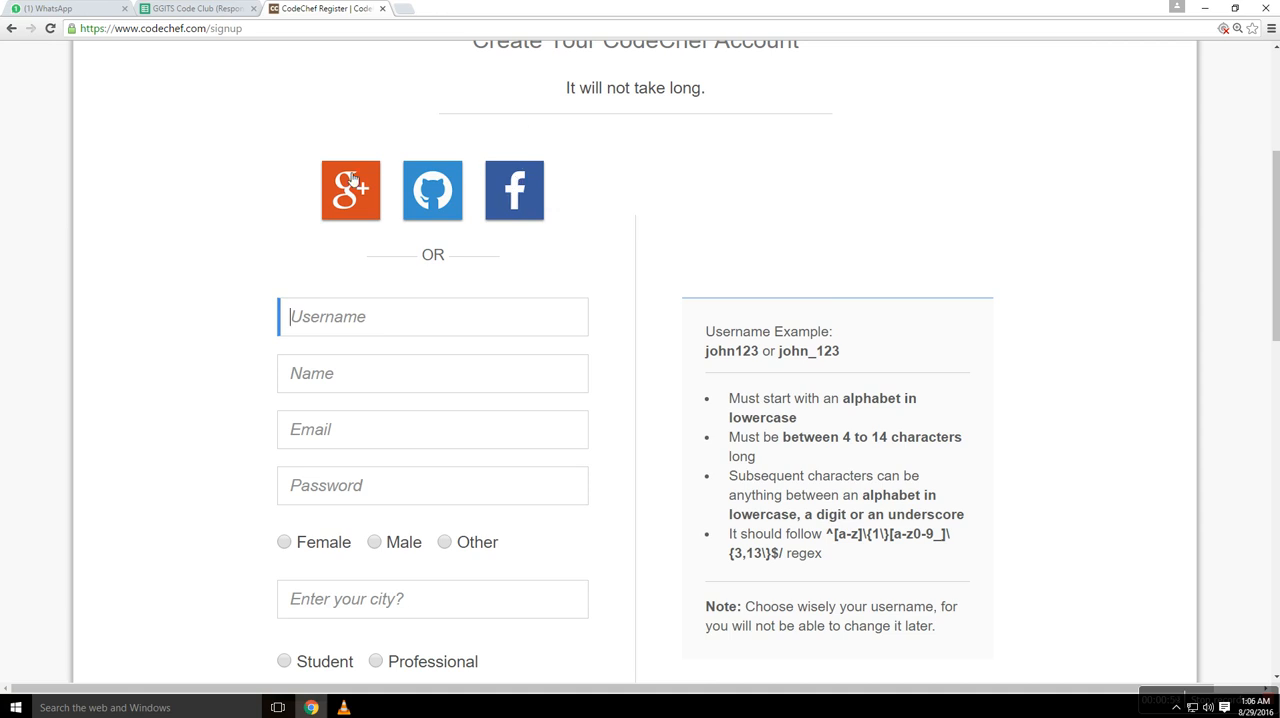
scroll(down, 3)
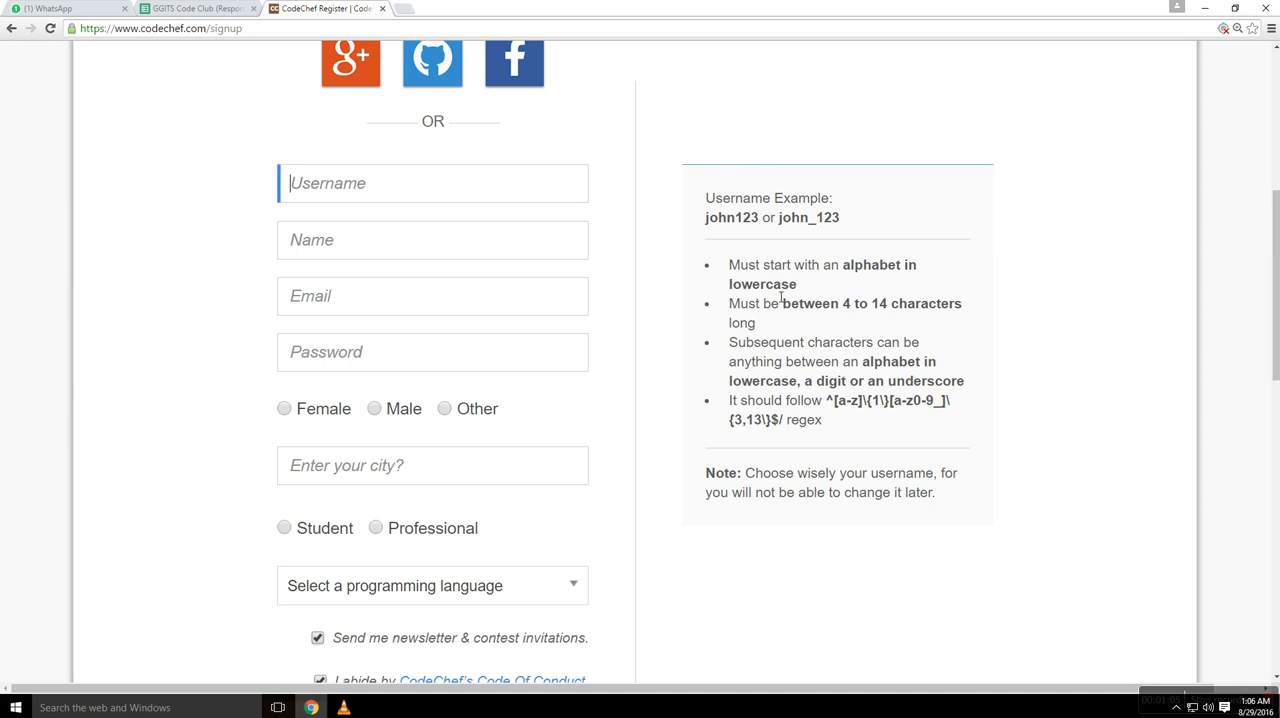
mouse_move(707, 201)
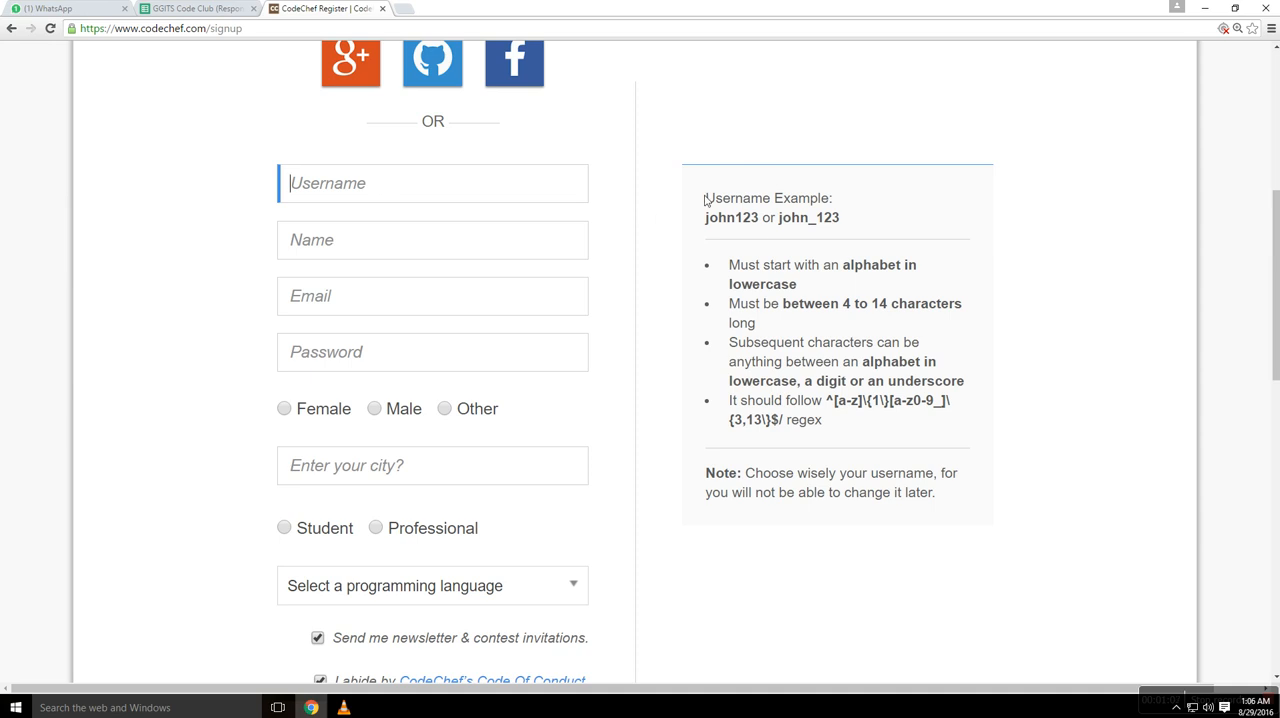
drag(705, 197, 825, 419)
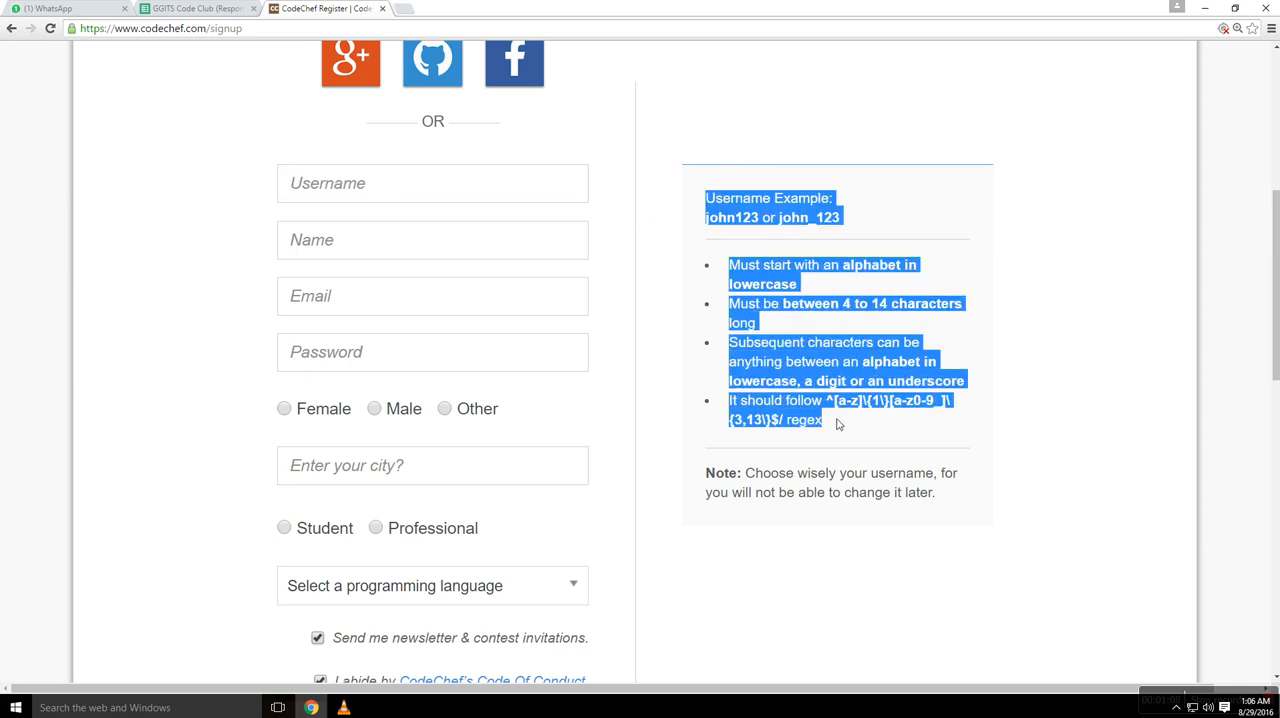
click(700, 202)
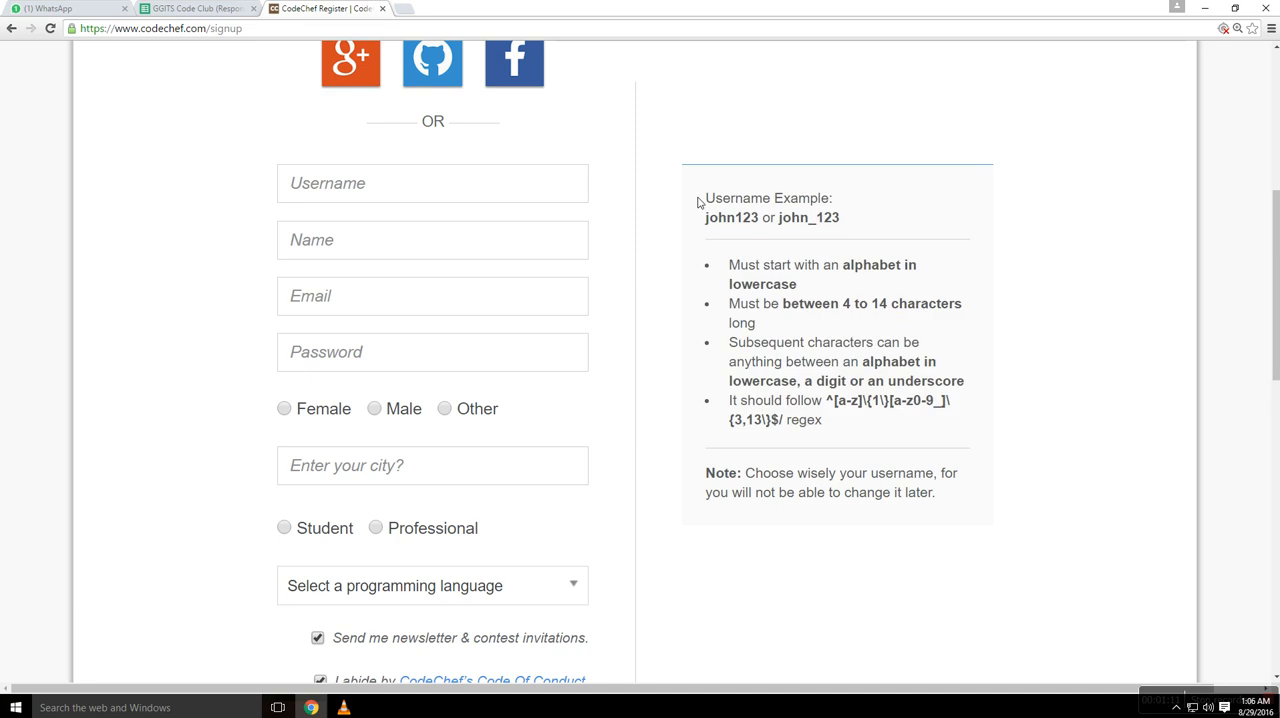
drag(704, 198, 824, 419)
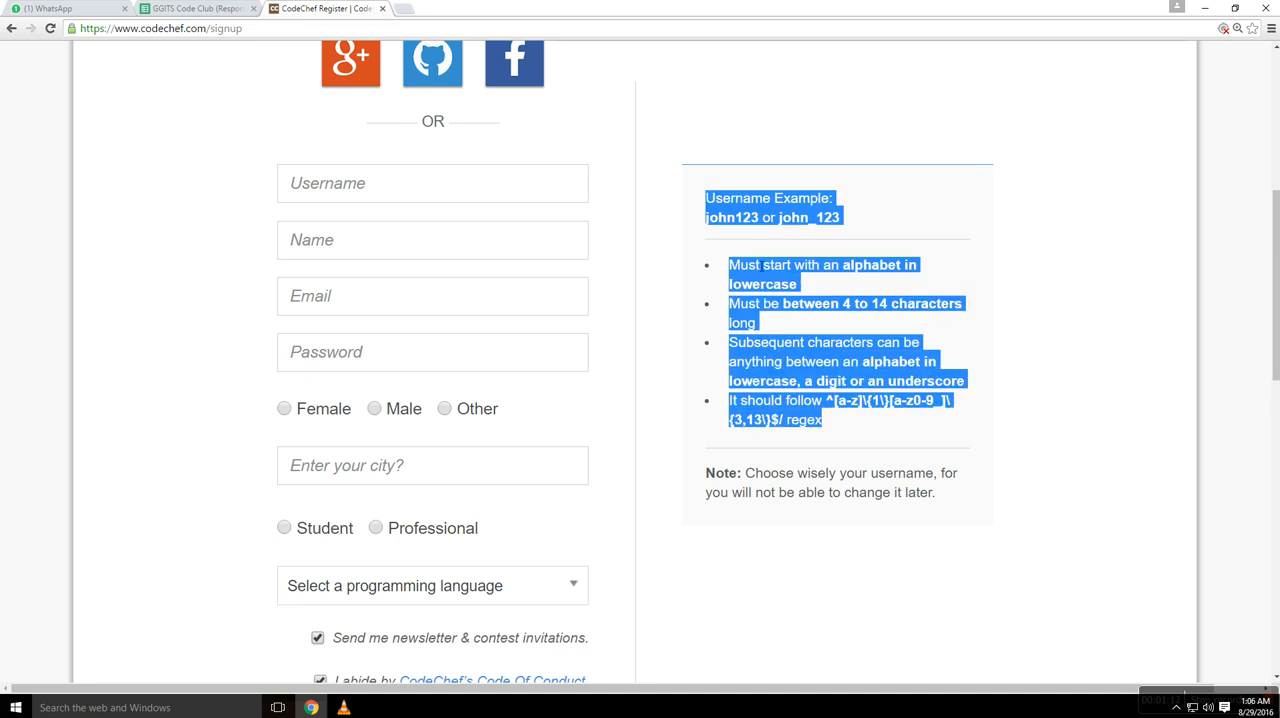
click(432, 183)
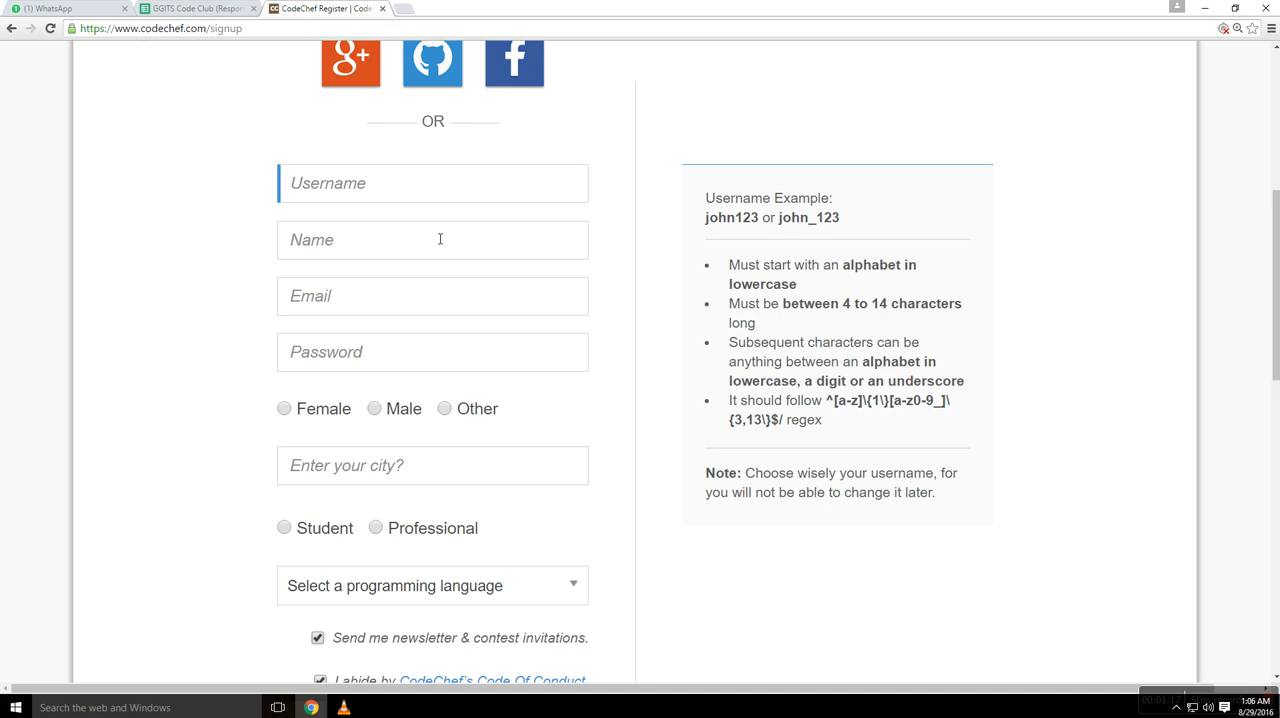
click(432, 240)
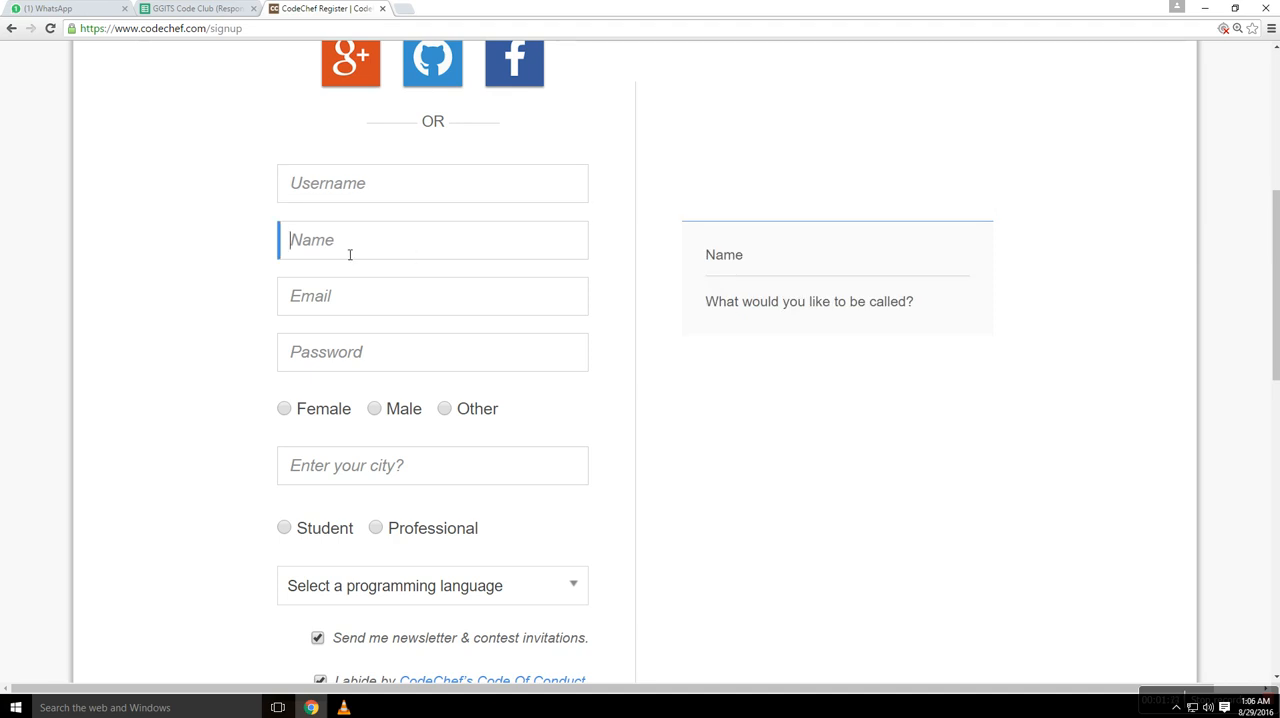
mouse_move(307, 248)
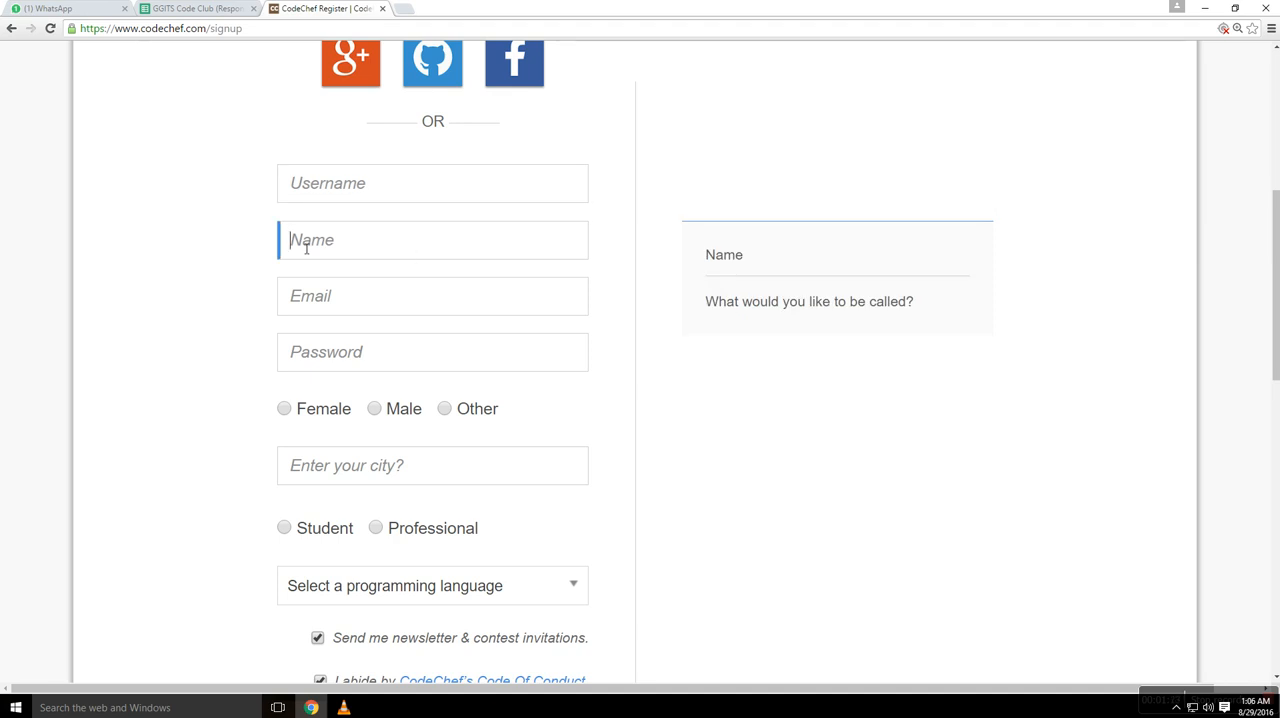
click(432, 296)
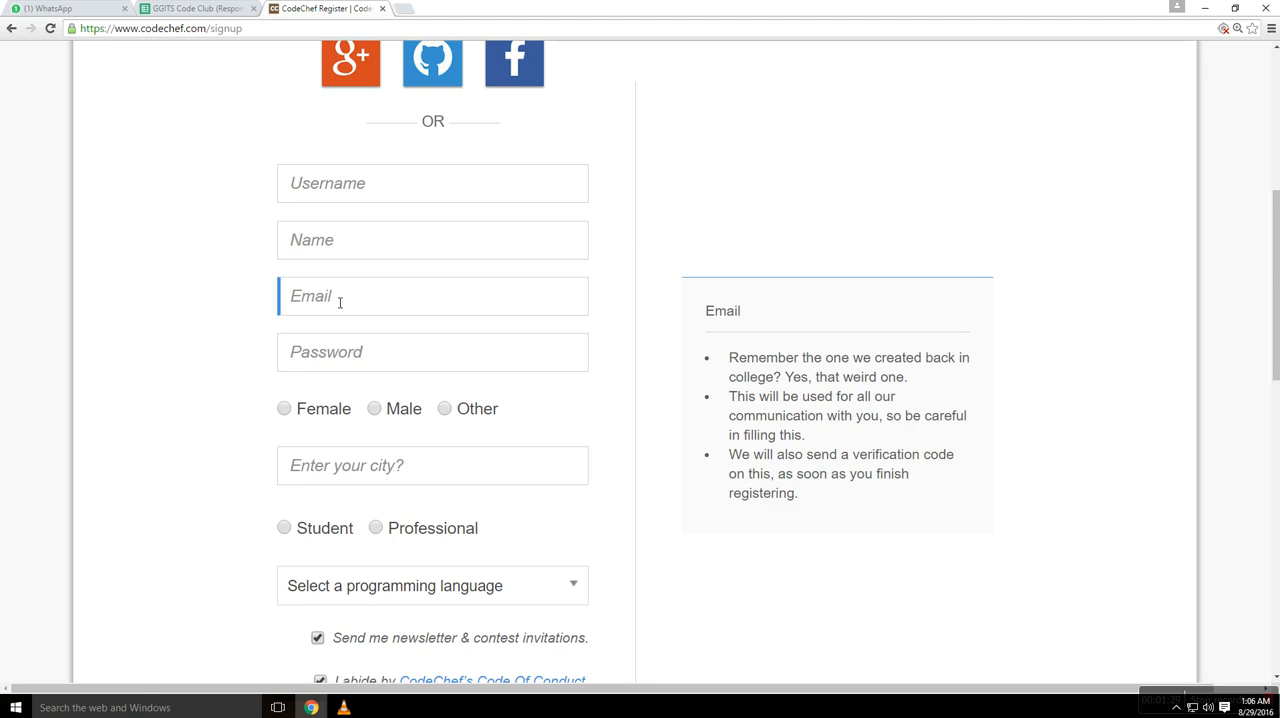
click(432, 352)
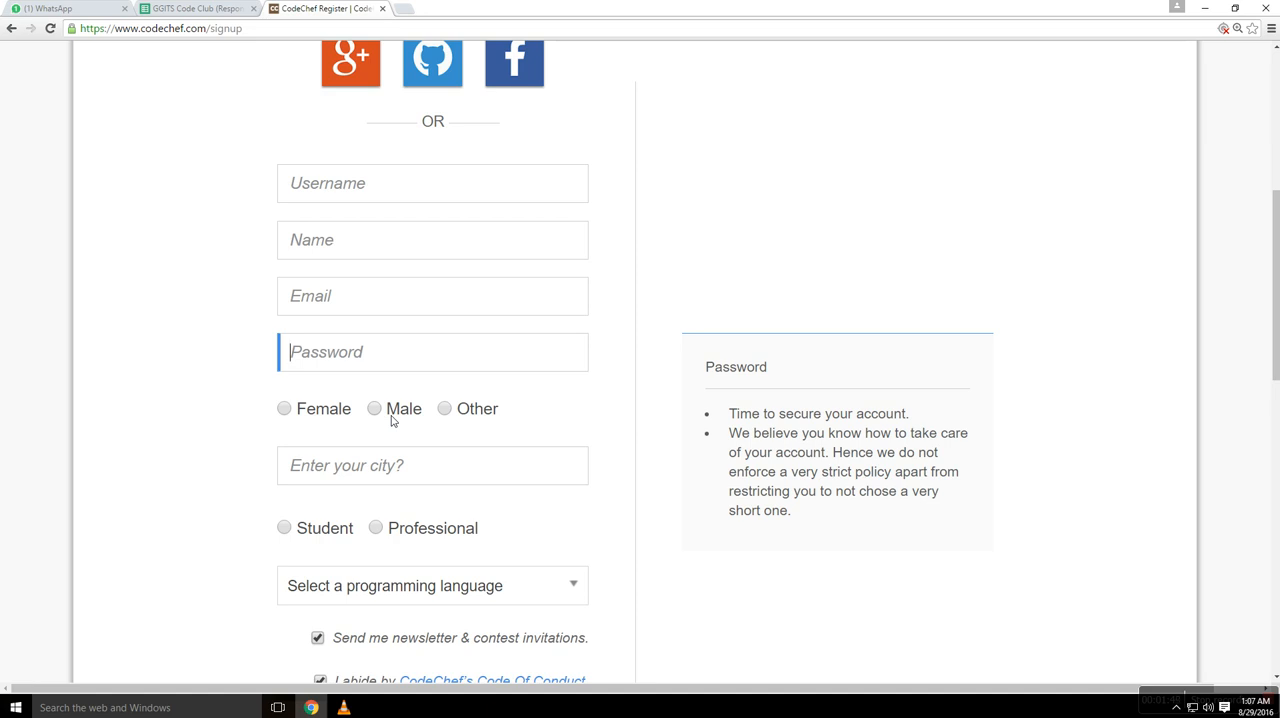
Select Male, enter city 'Jabalpur, Madhya Pradesh, India', and mark the occupation as Student.
click(432, 465)
text(j)
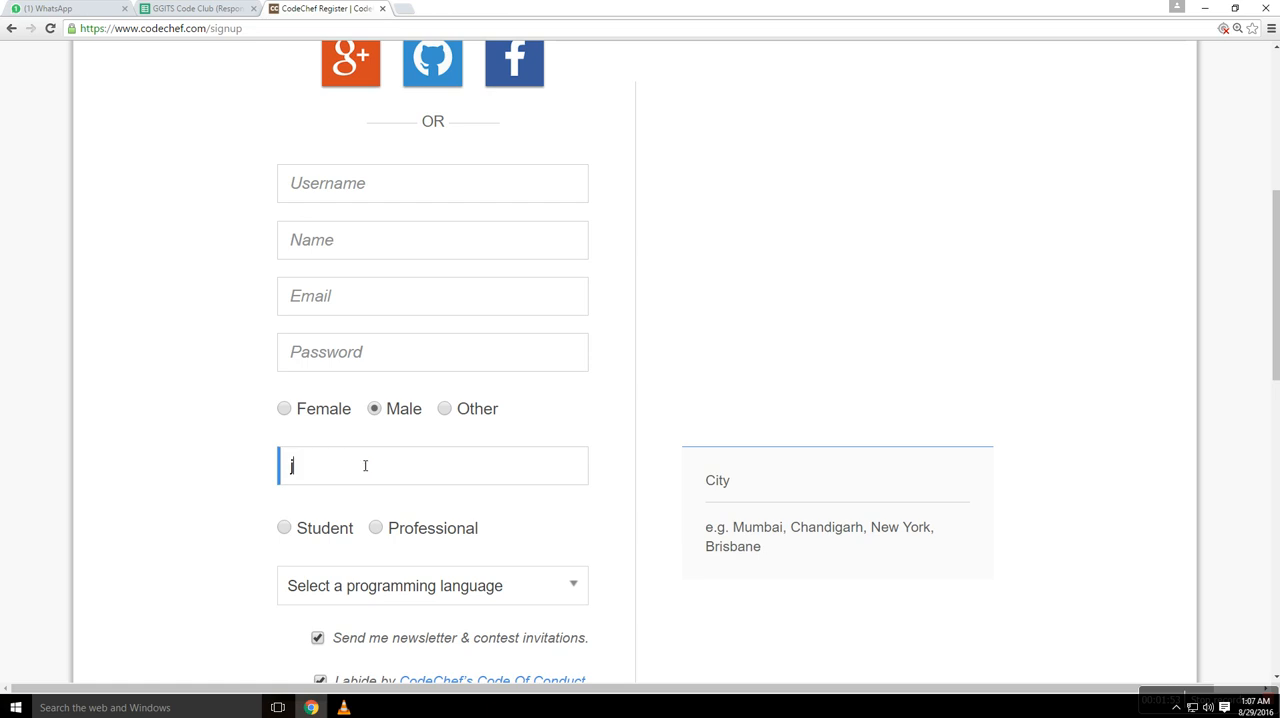
text(Jabalpur, Madhya Pradesh, India)
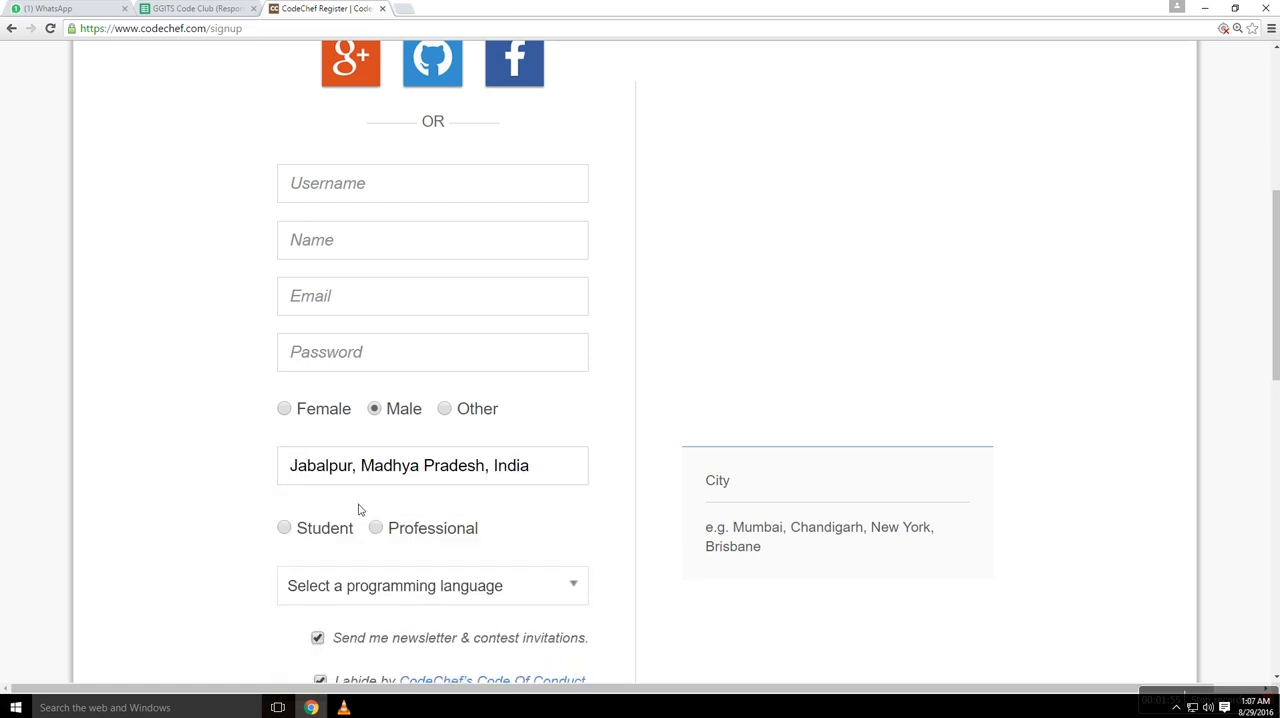
scroll(down, 3)
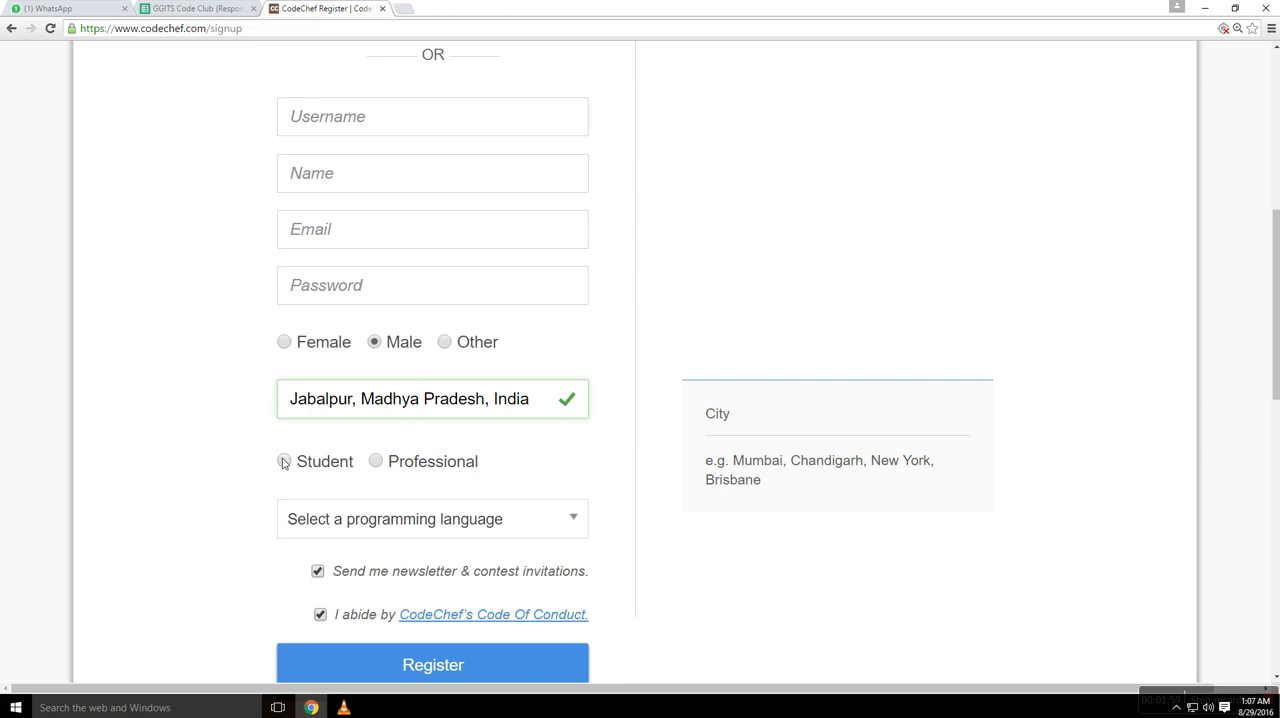
click(284, 461)
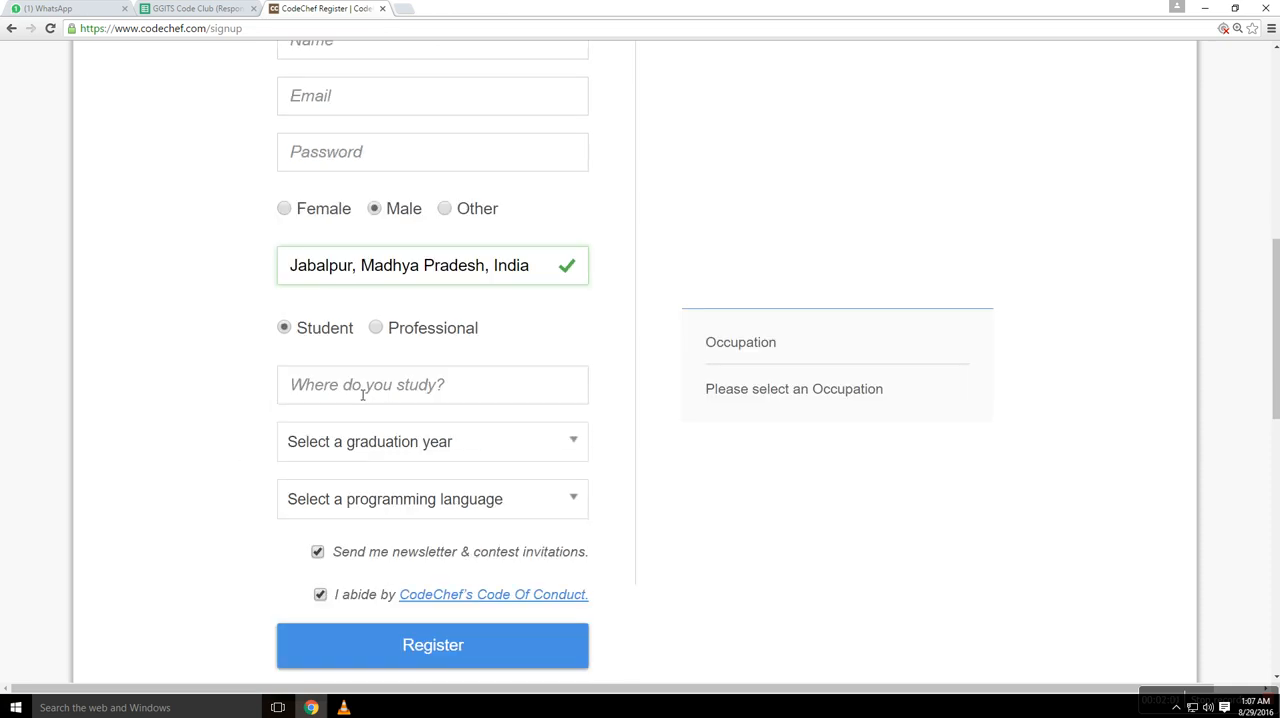
Pick the Gyan Ganga institution, graduation year 2020, and language C(gcc-4.9.2).
text(gya)
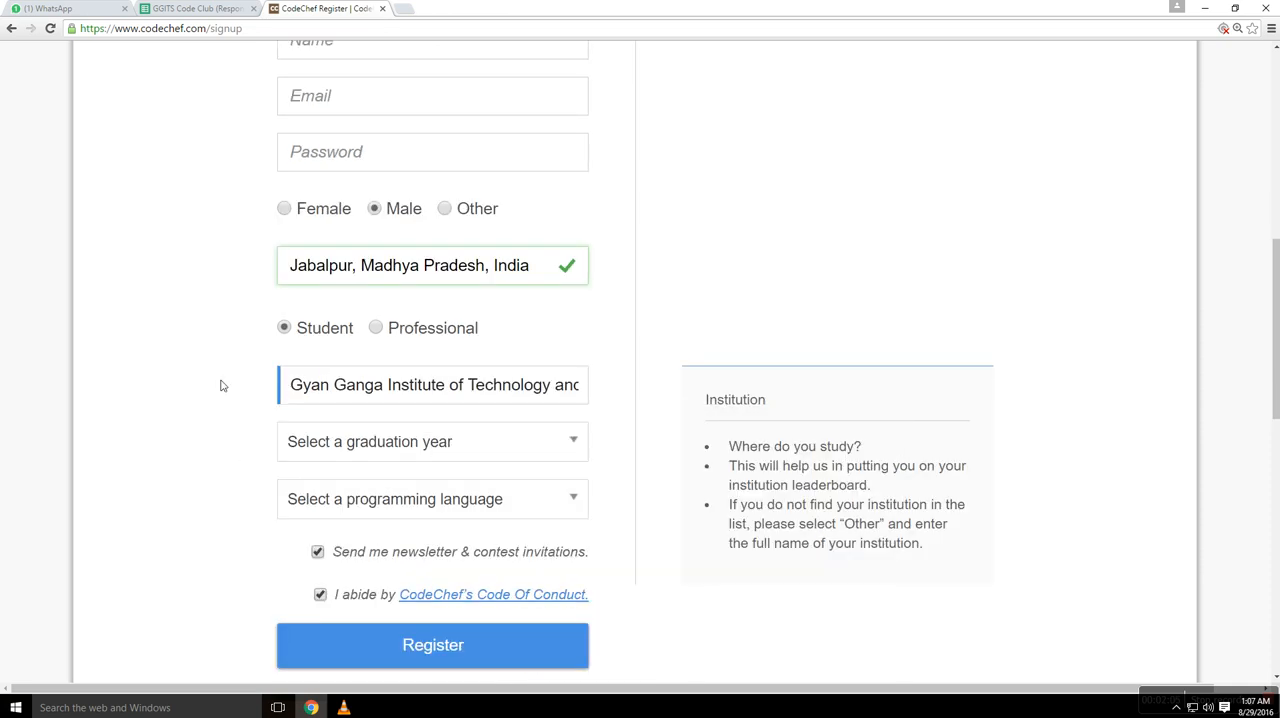
click(431, 441)
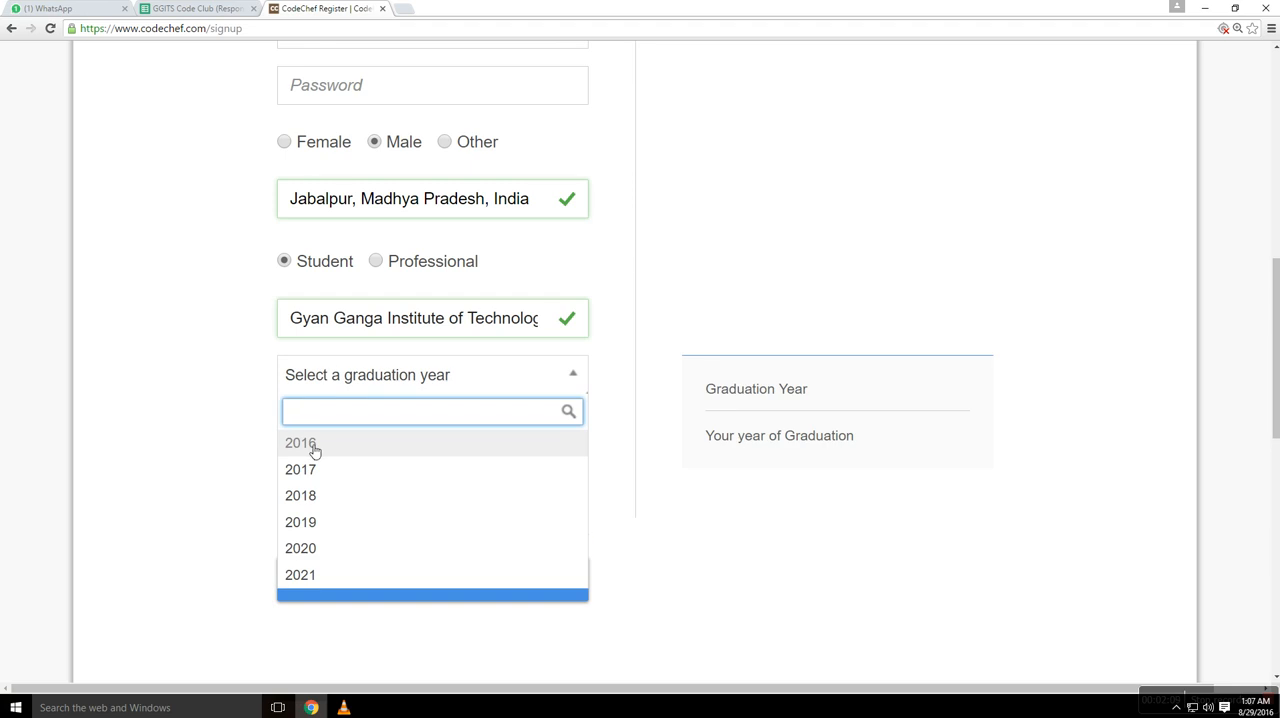
mouse_move(300, 522)
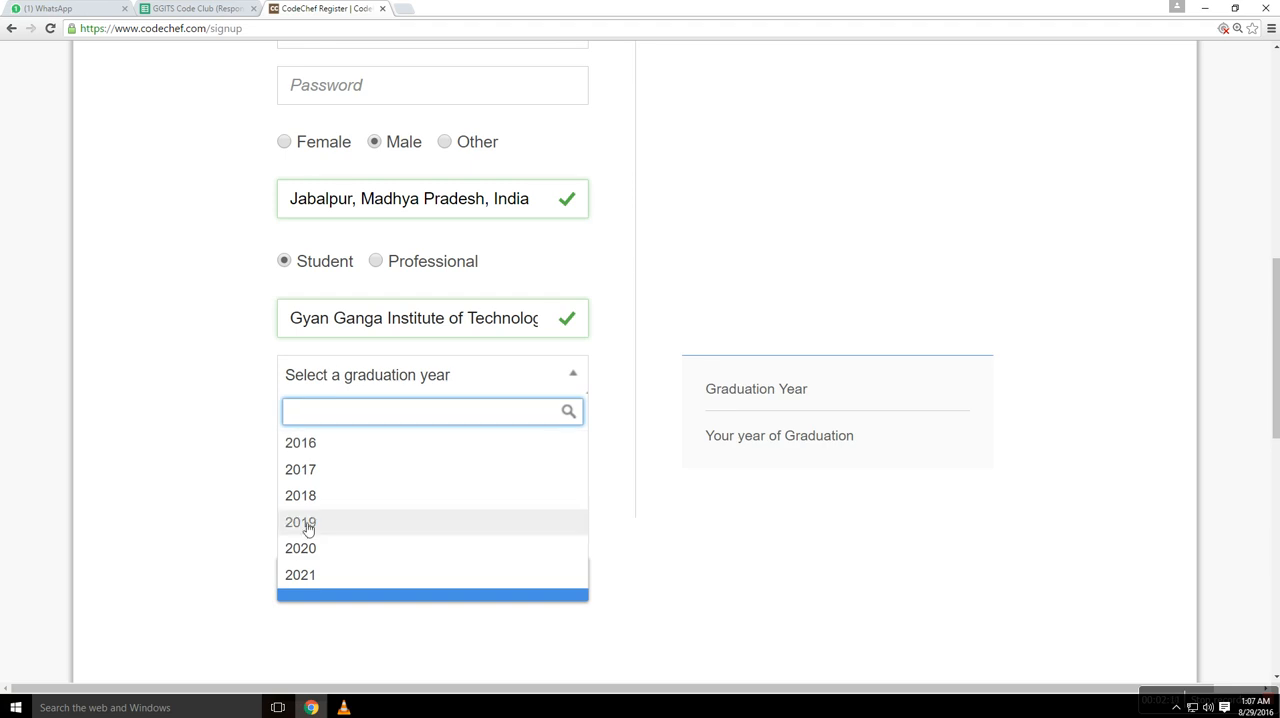
click(300, 548)
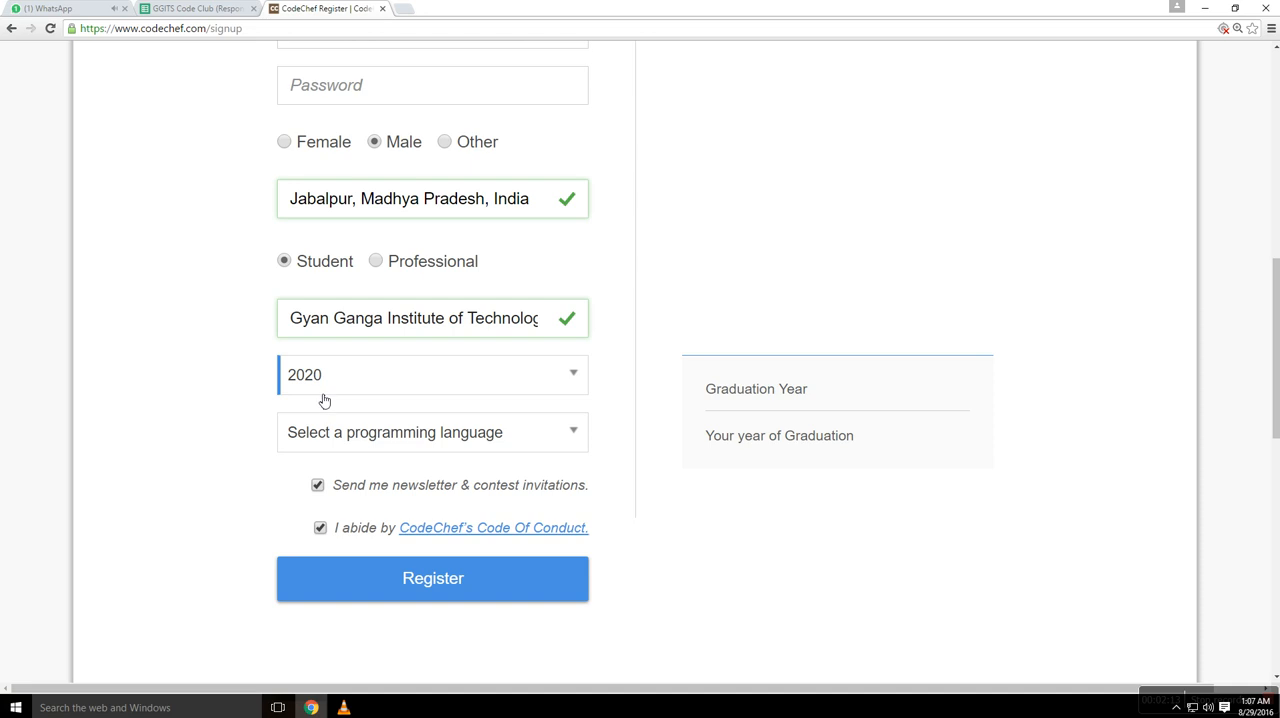
mouse_move(333, 435)
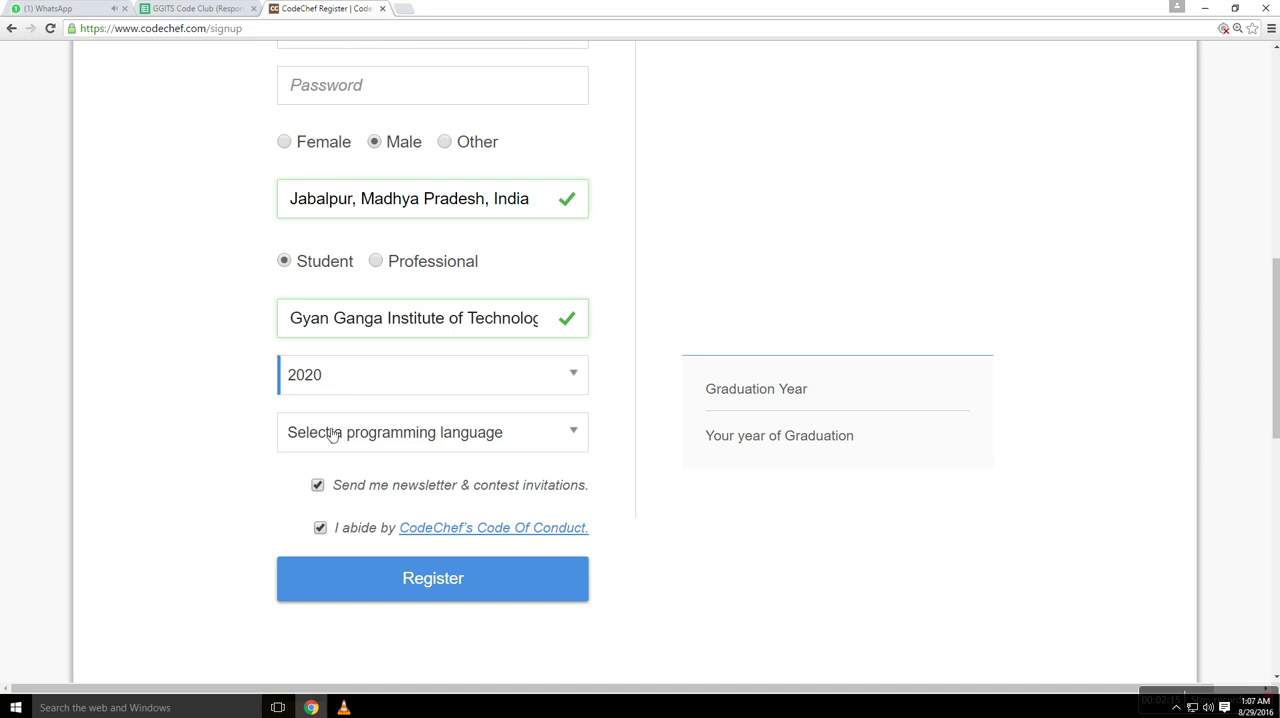
click(432, 432)
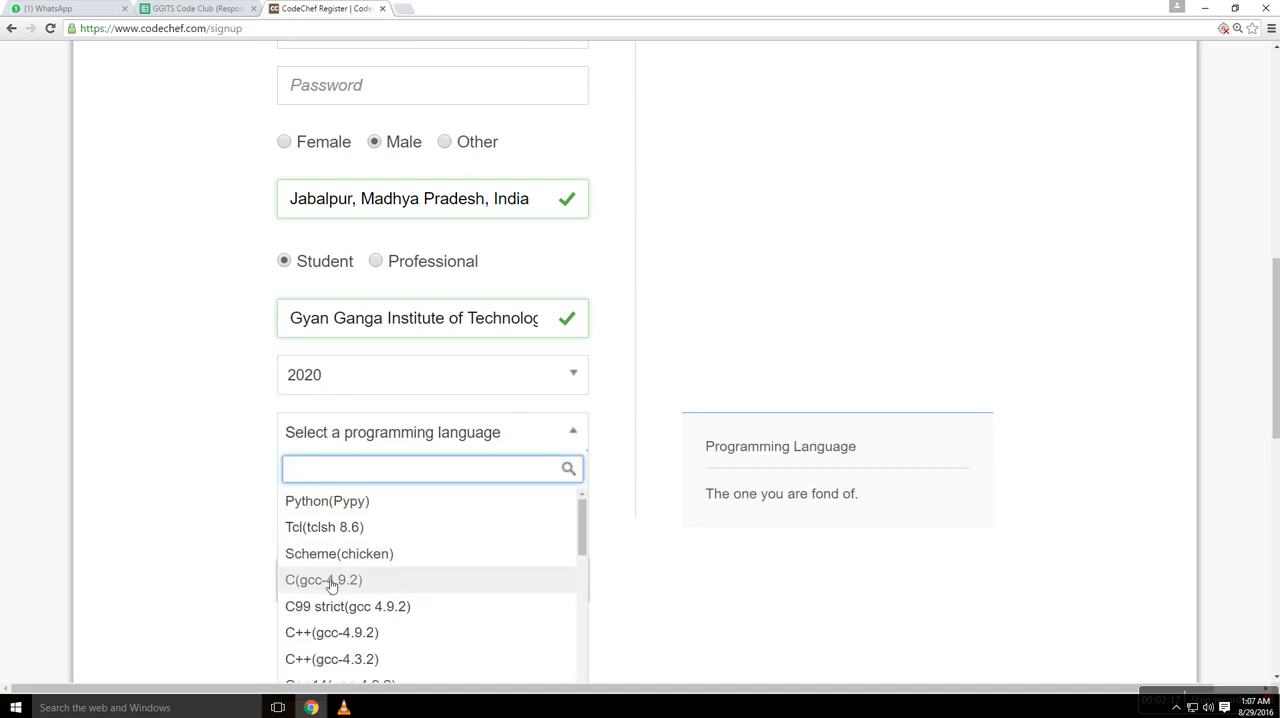
click(323, 579)
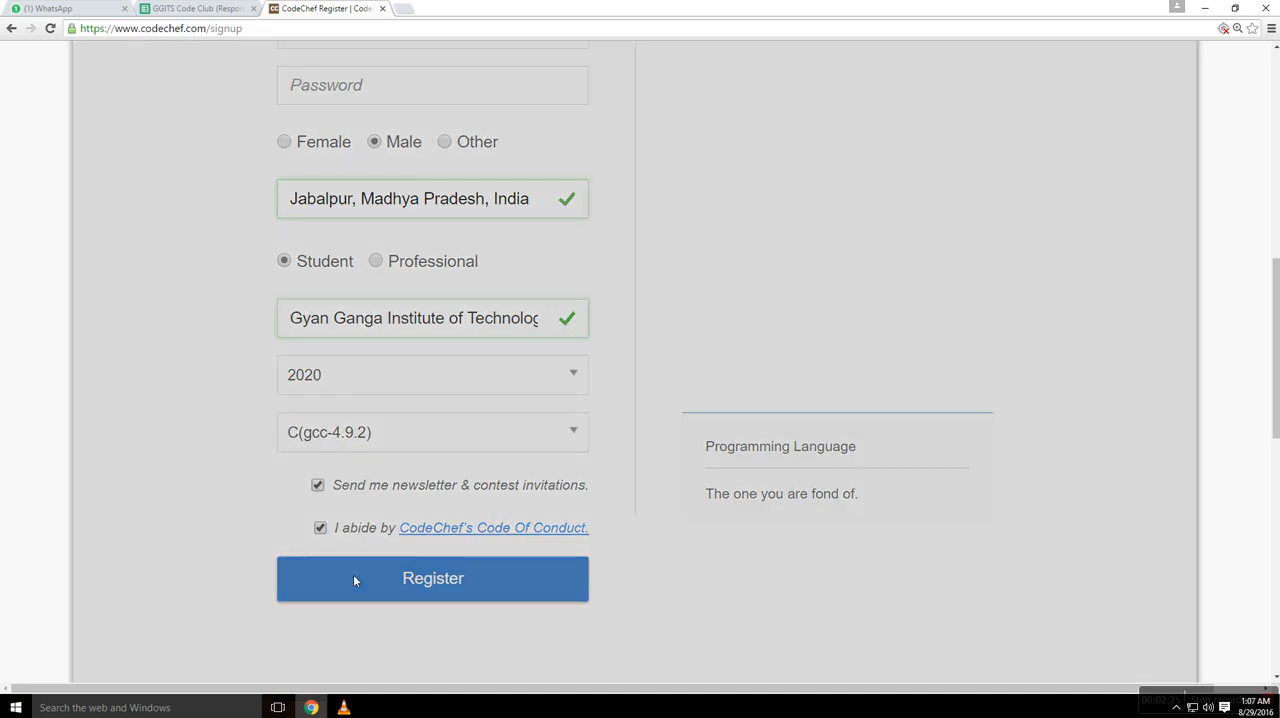
Submit the form and review the errors for username, name, email and the 8-character password.
click(432, 578)
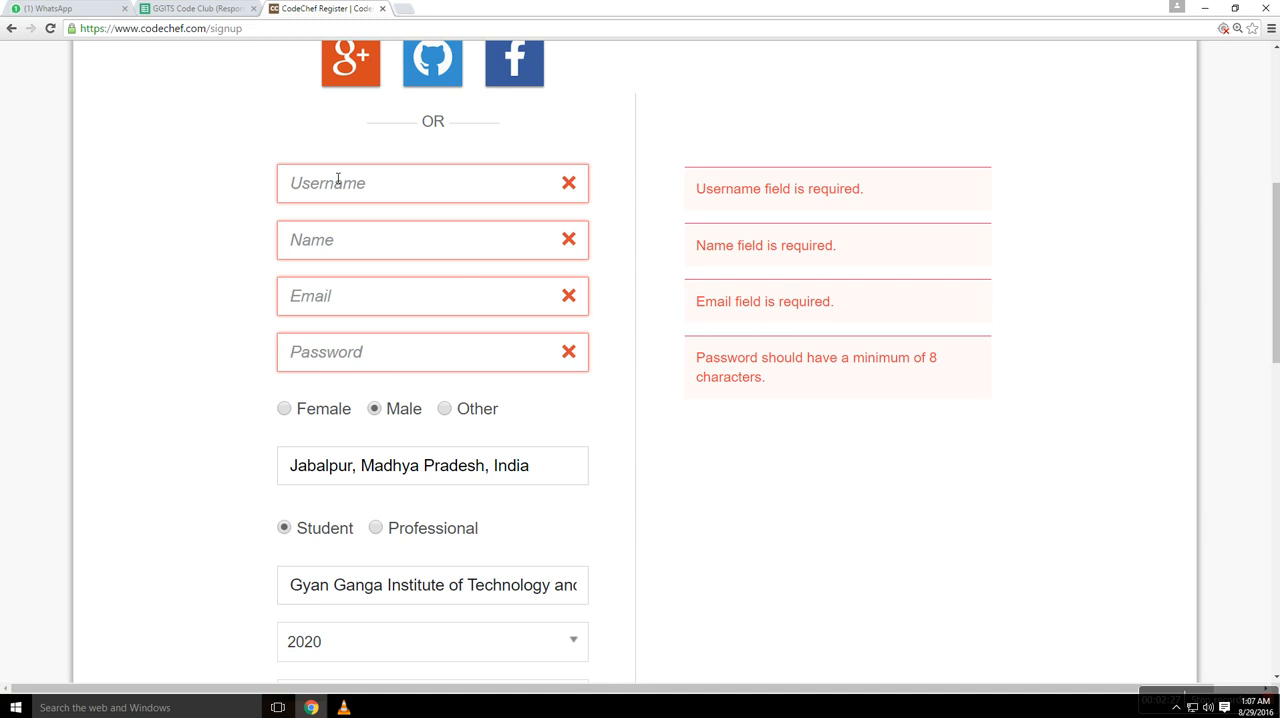
mouse_move(347, 224)
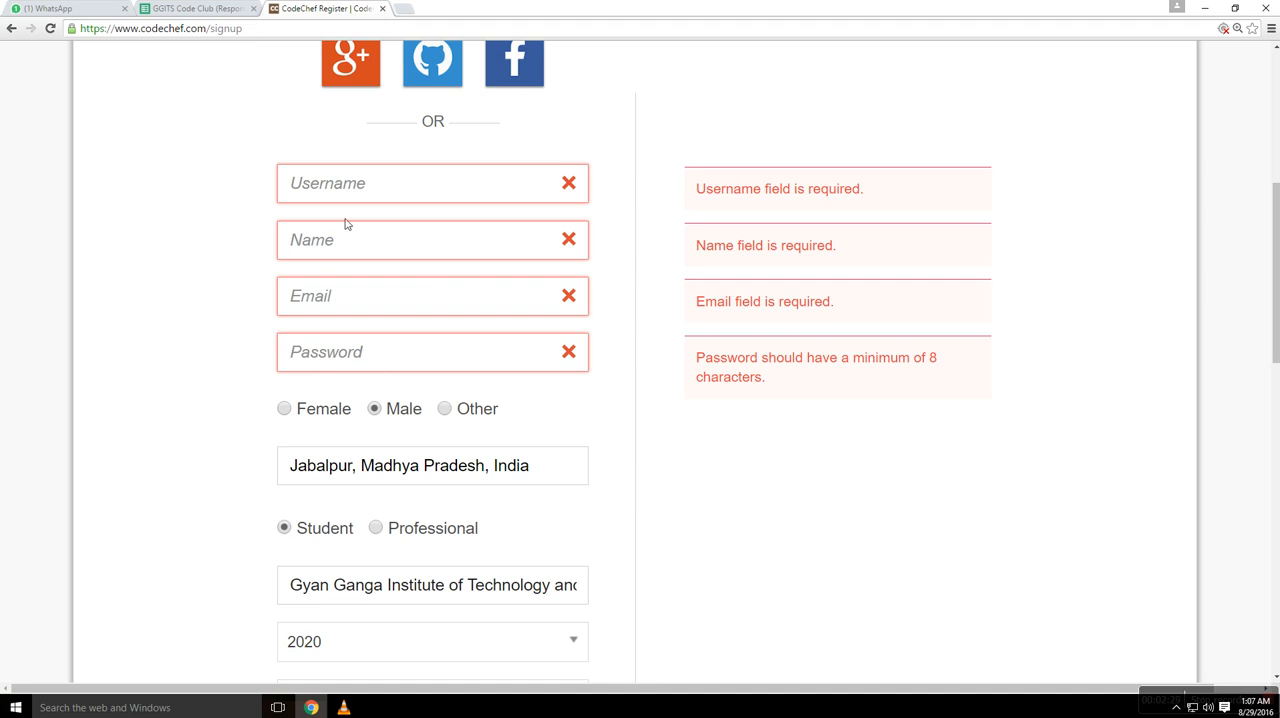
mouse_move(396, 310)
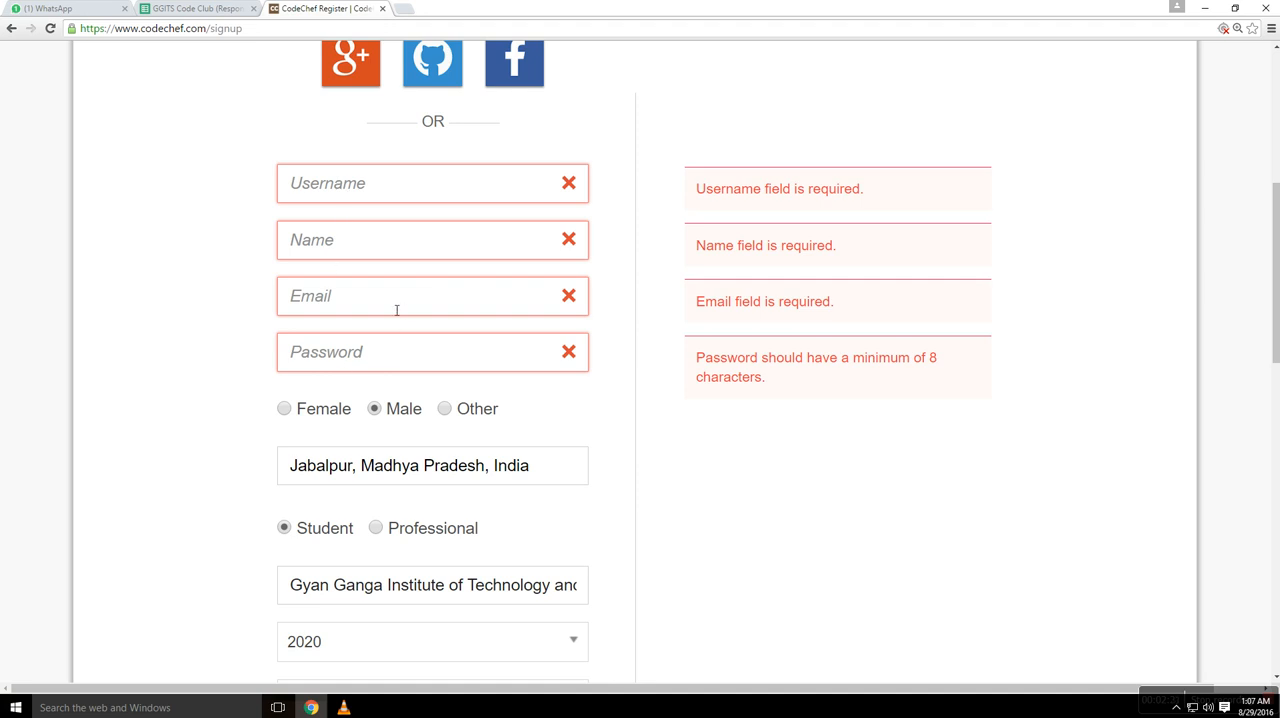
scroll(up, 3)
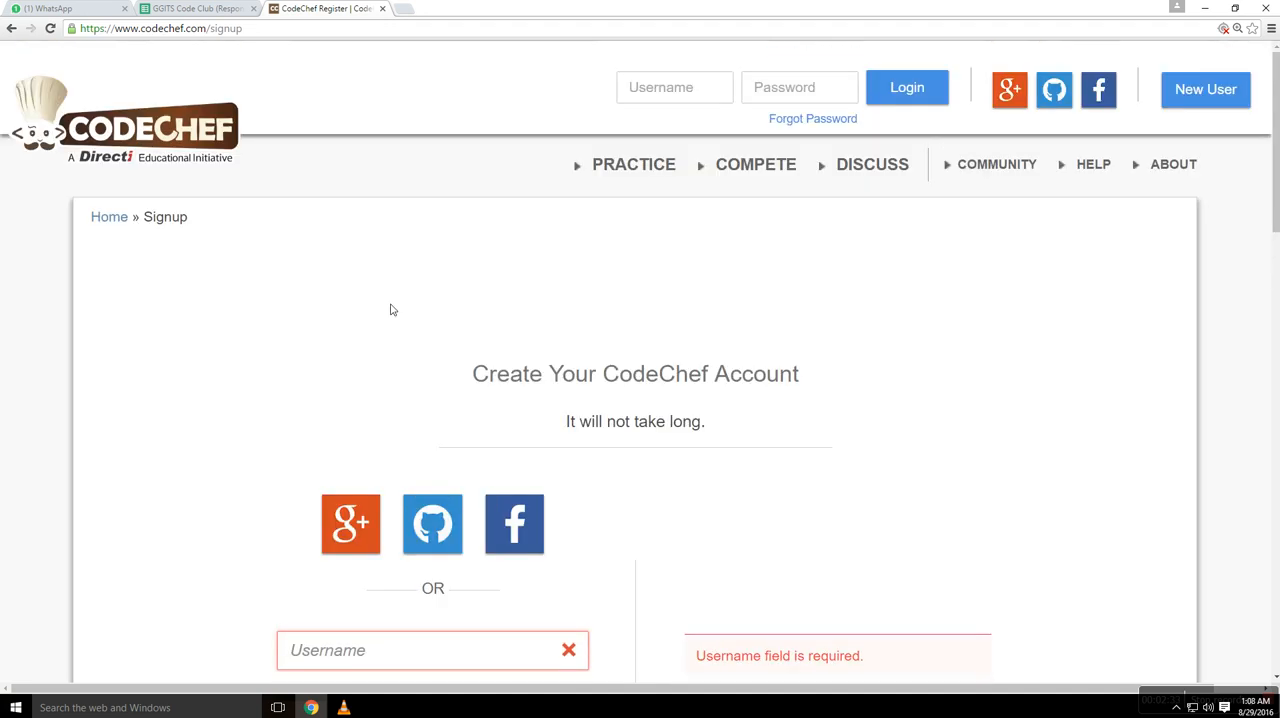
mouse_move(353, 283)
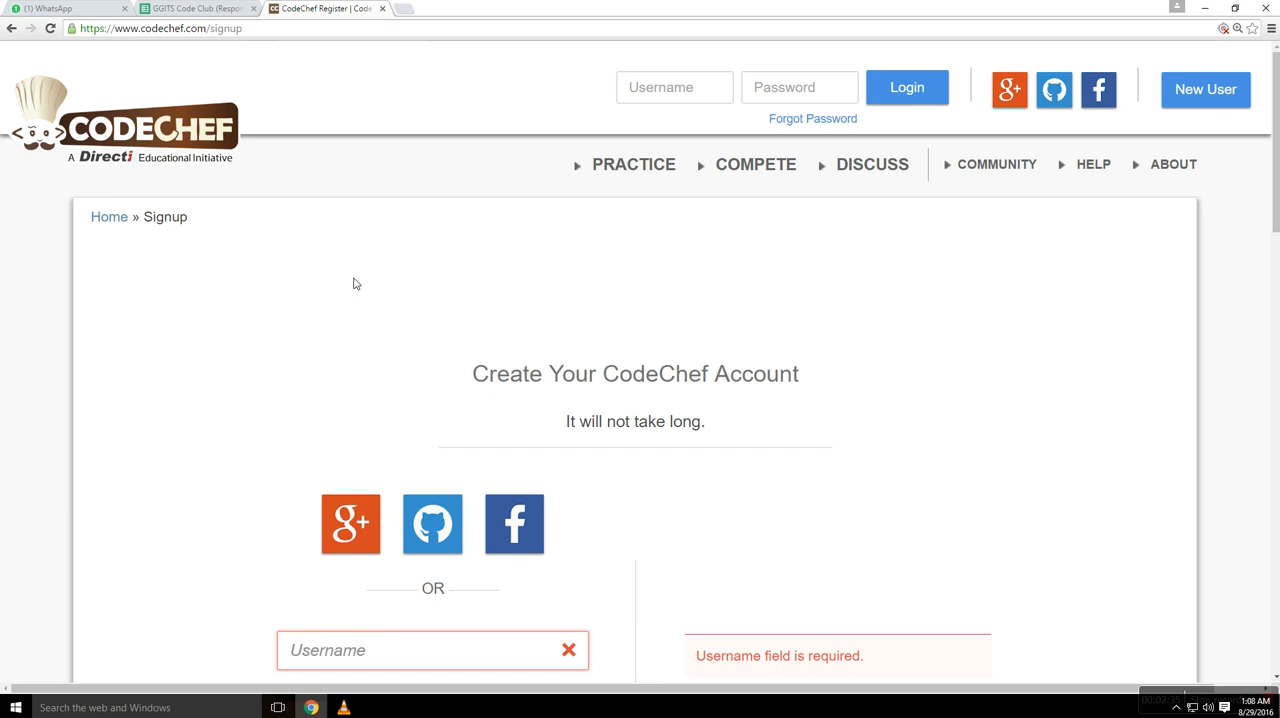
mouse_move(385, 357)
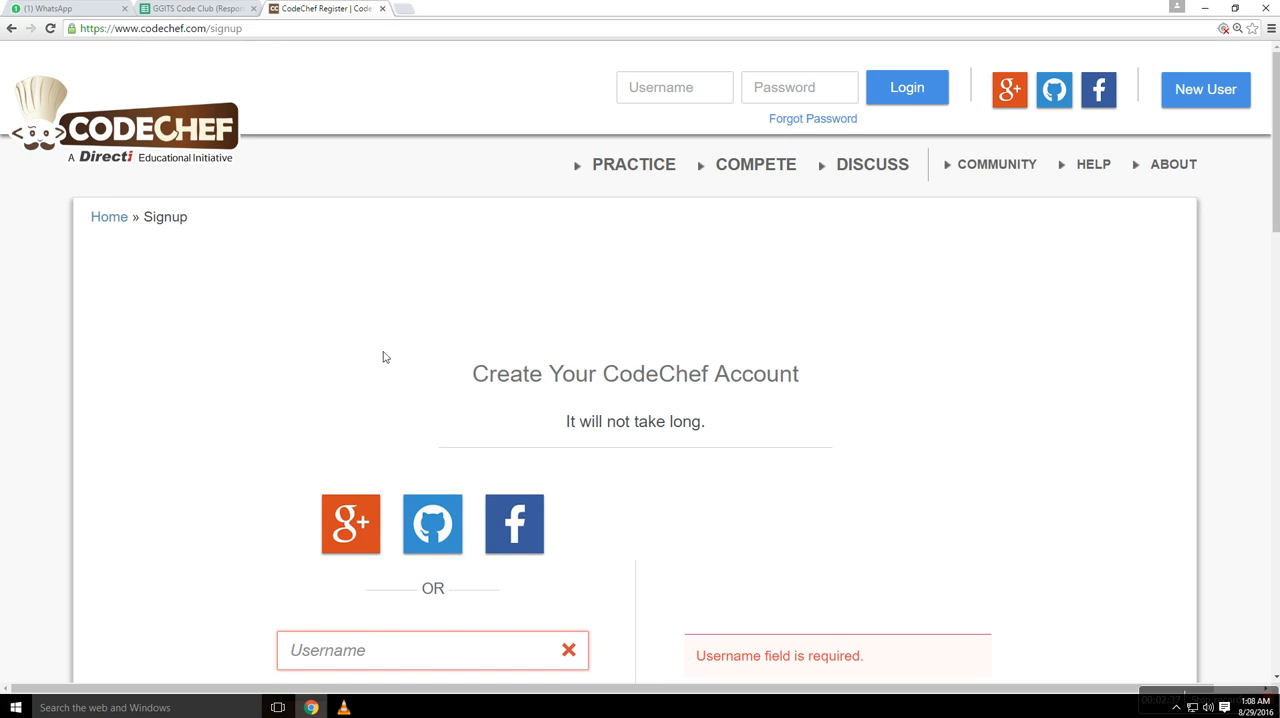
mouse_move(380, 210)
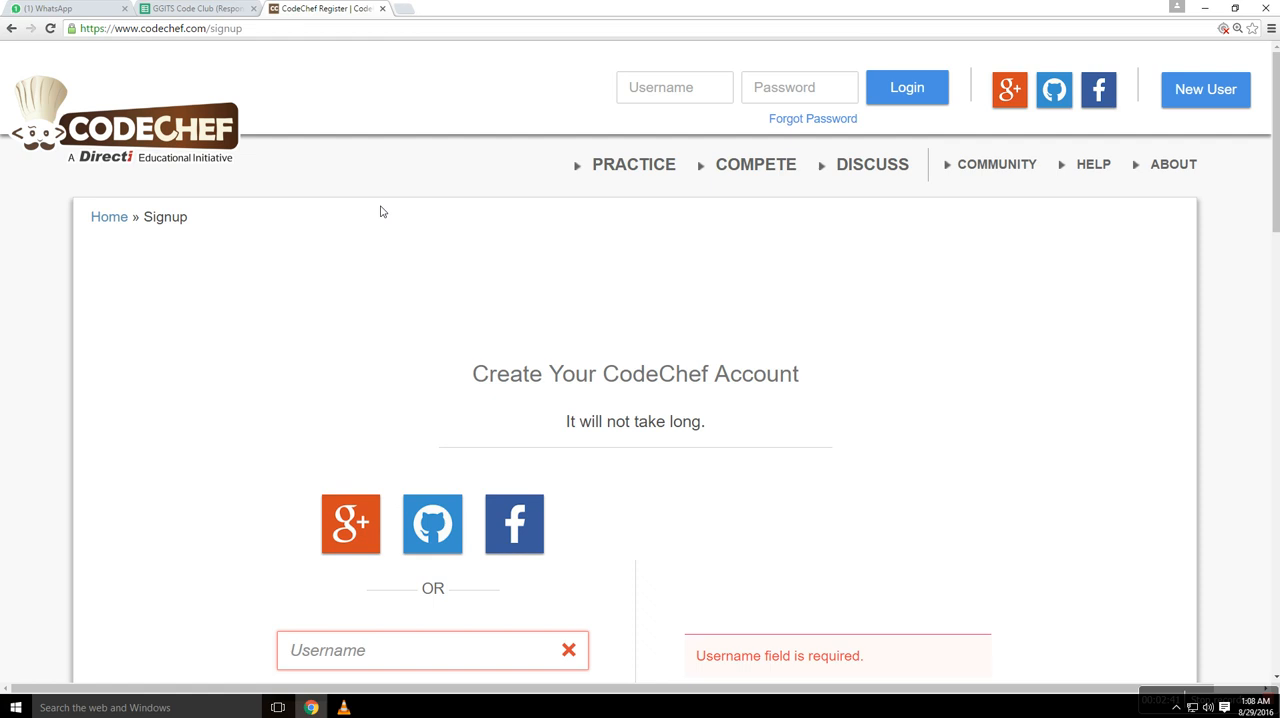
scroll(down, 3)
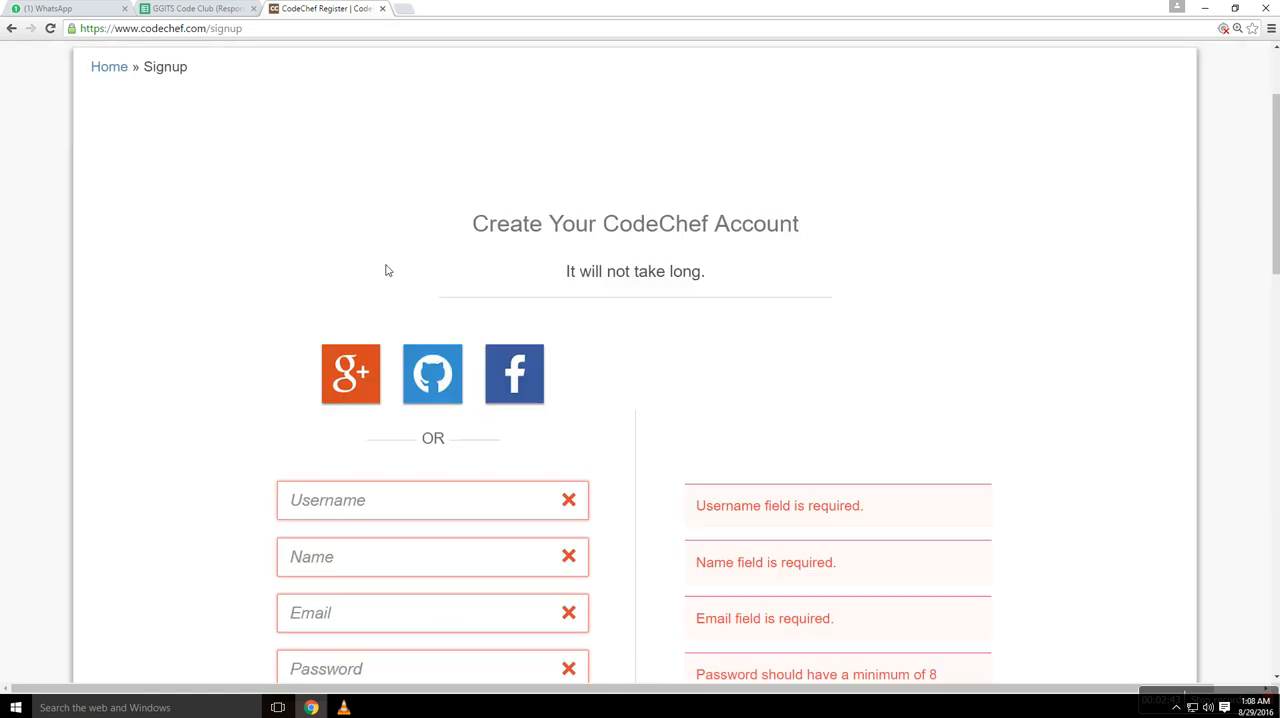
scroll(down, 3)
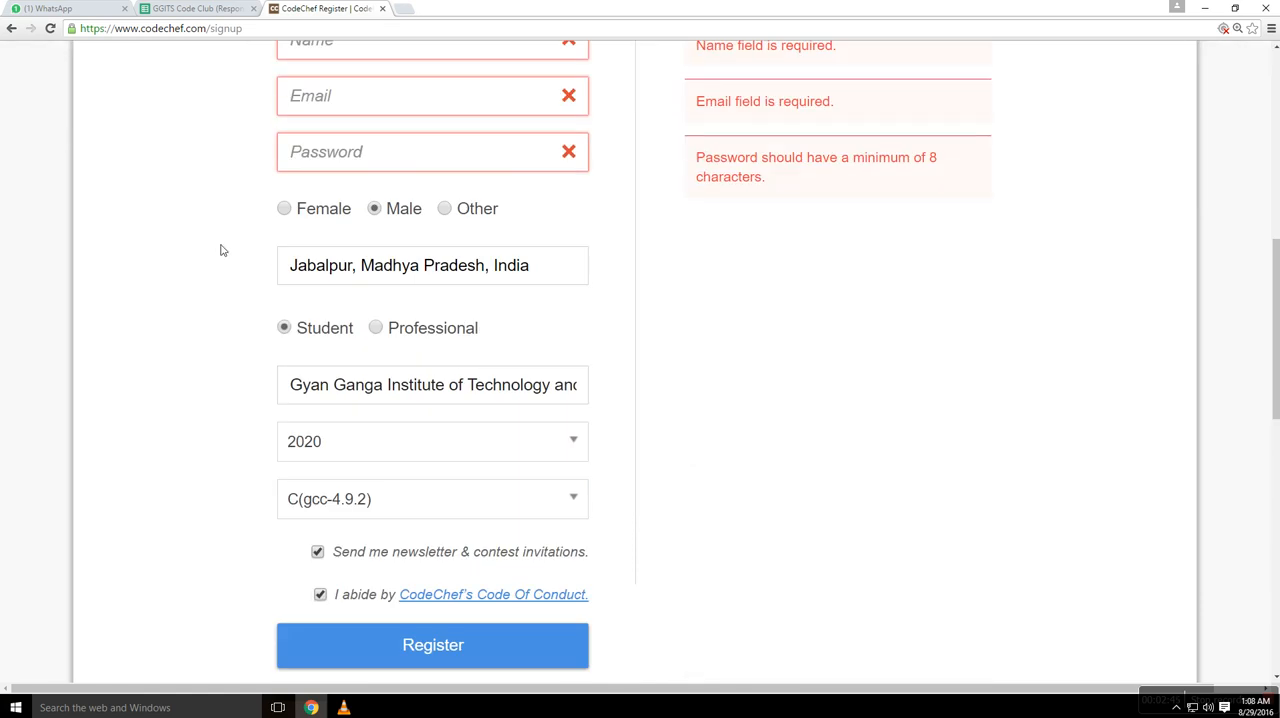
mouse_move(203, 55)
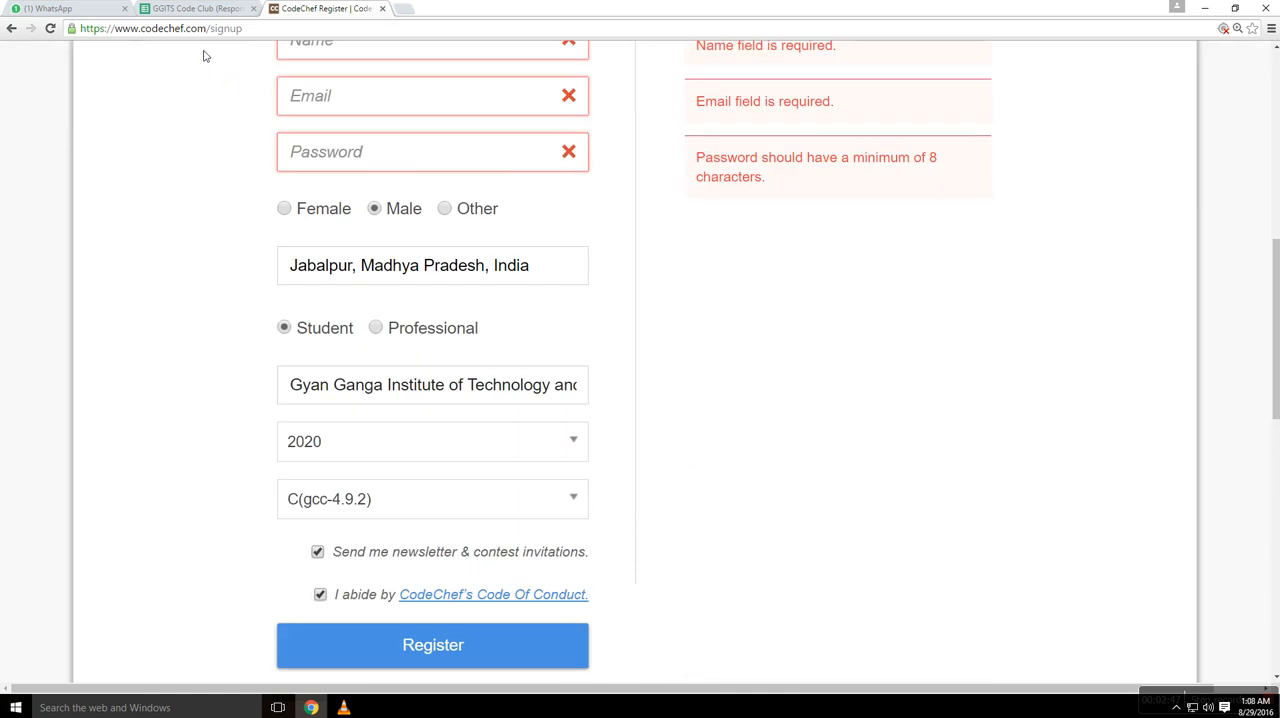
mouse_move(220, 108)
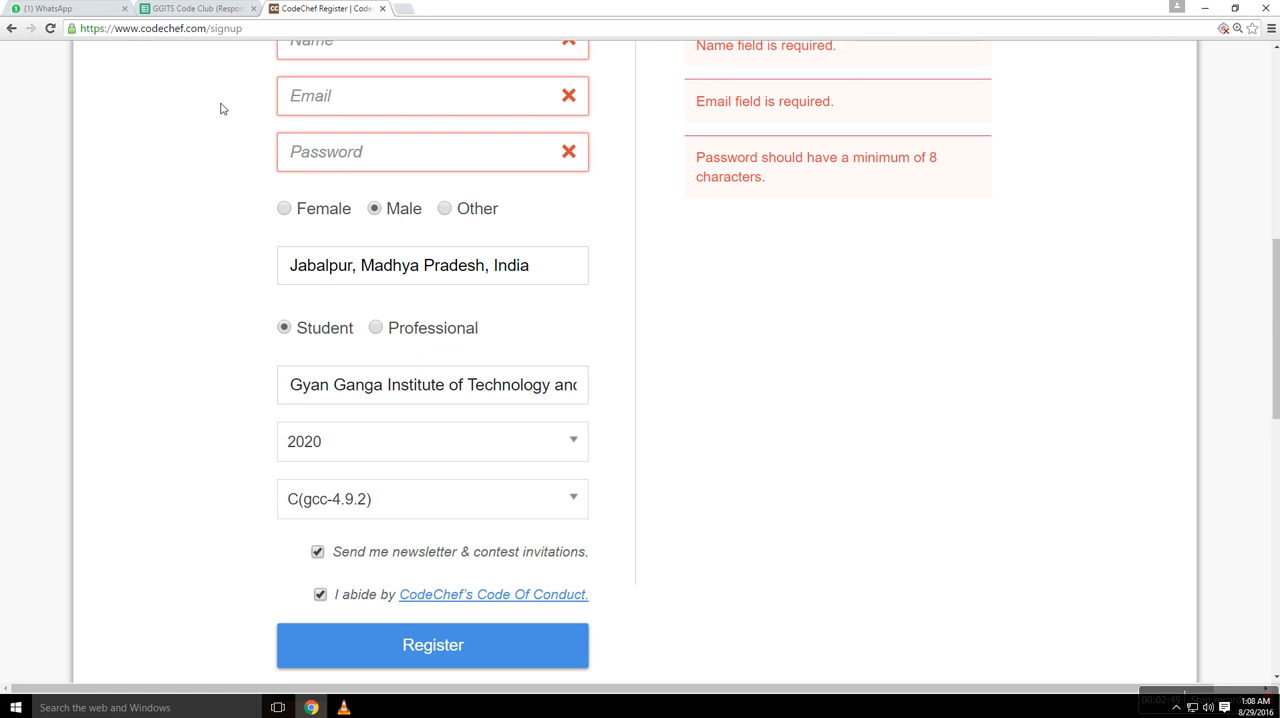